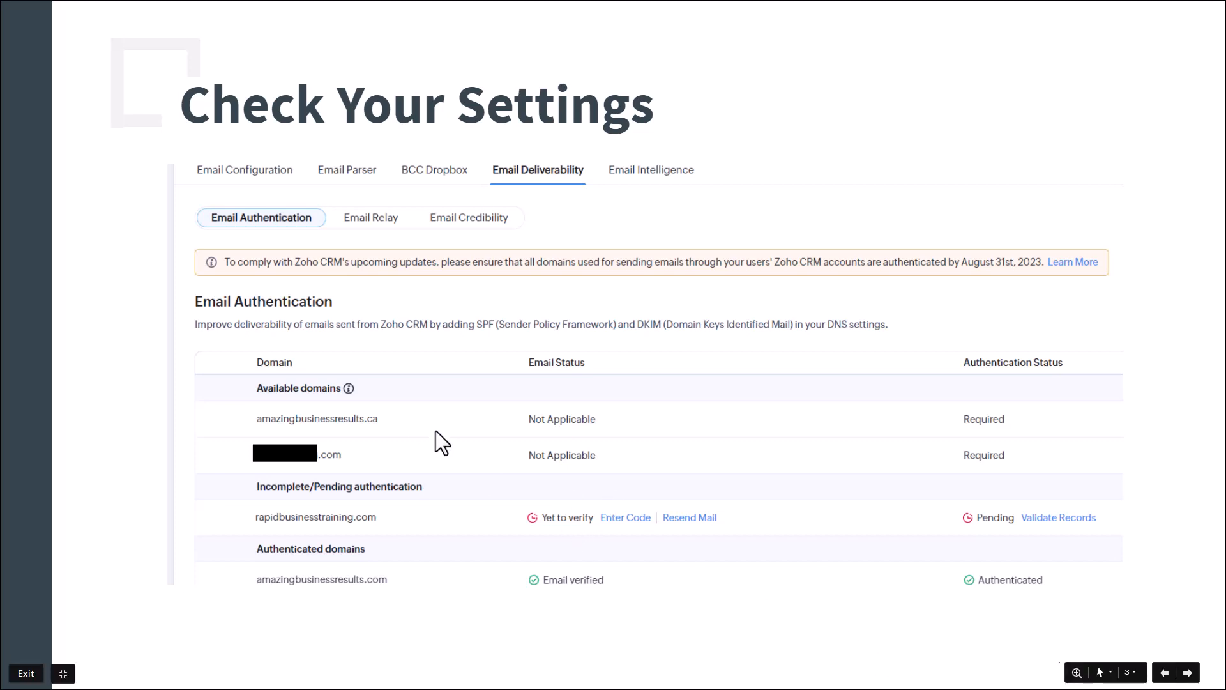
{"action": "mouse_move", "coordinate": [962, 413]}
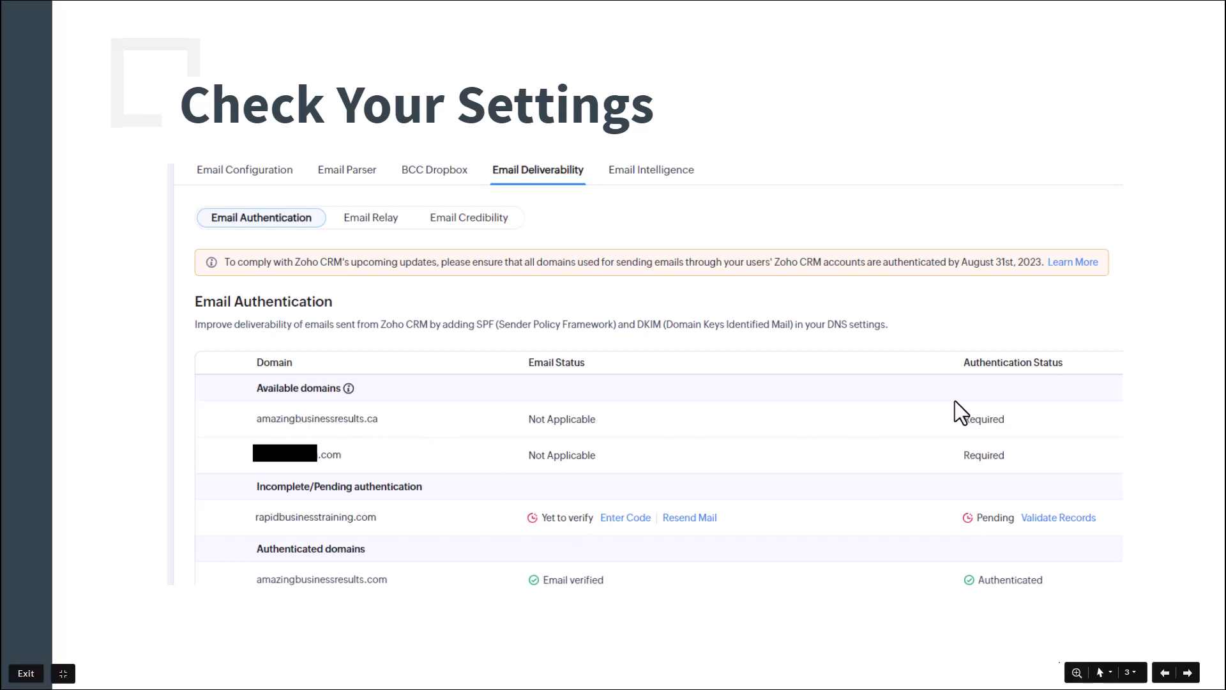
{"action": "mouse_move", "coordinate": [524, 436]}
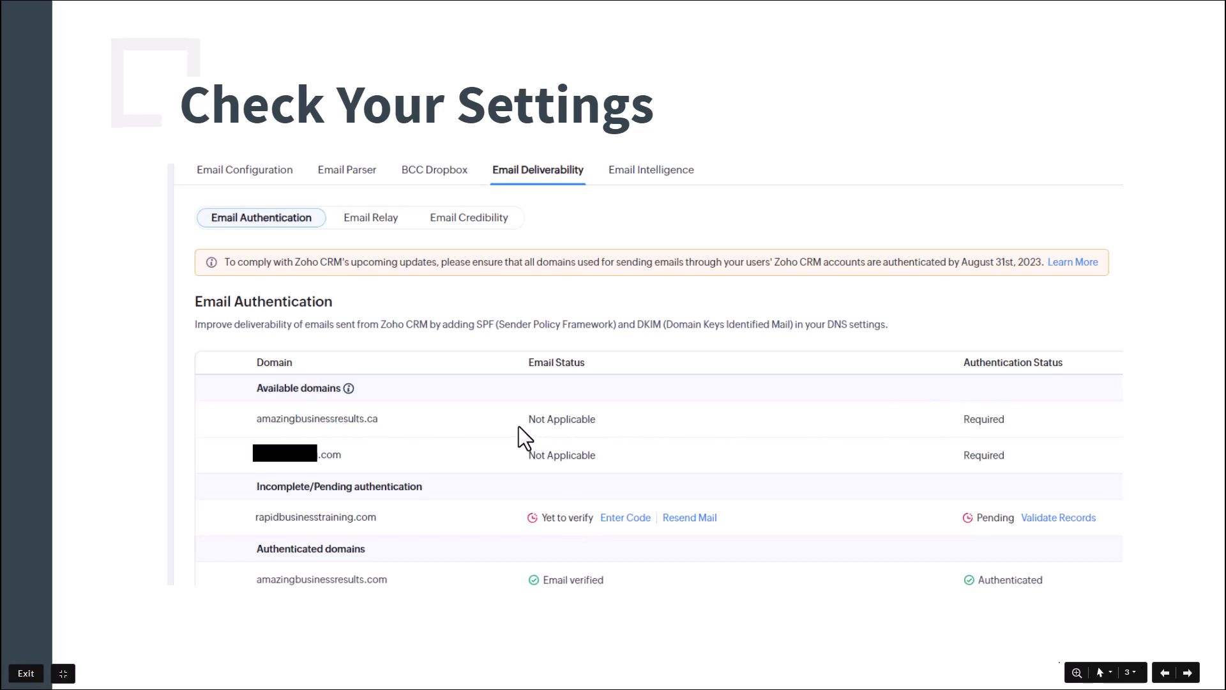
{"action": "mouse_move", "coordinate": [526, 435]}
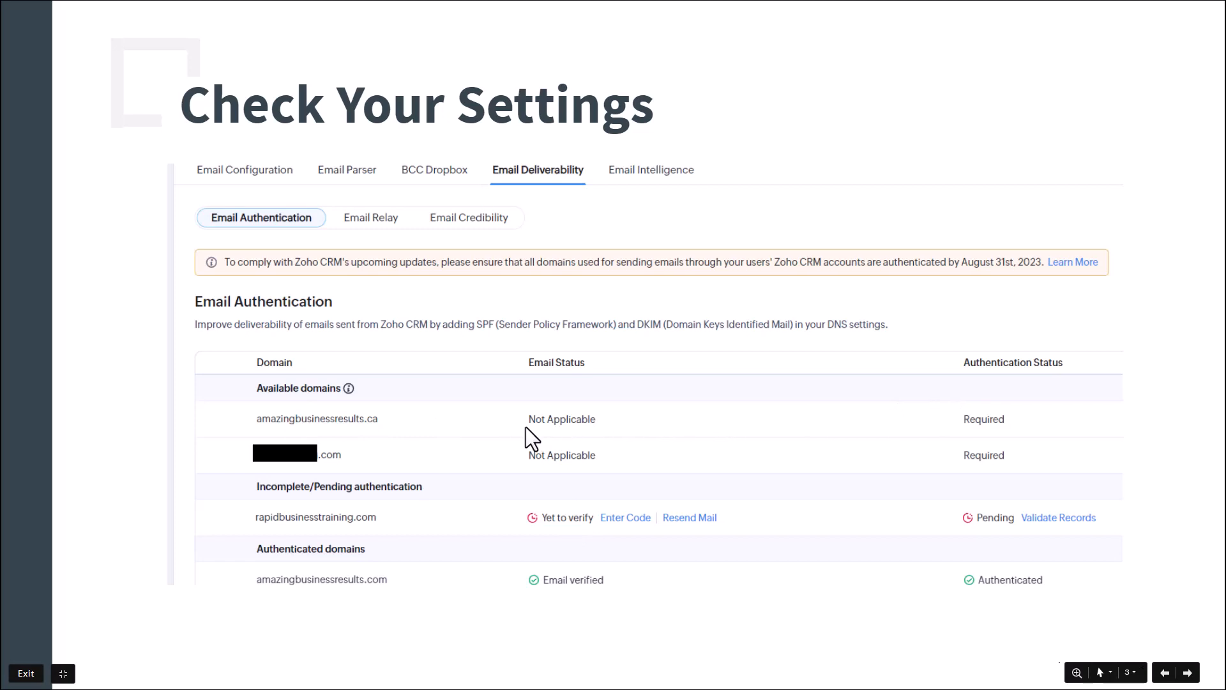
{"action": "mouse_move", "coordinate": [610, 454]}
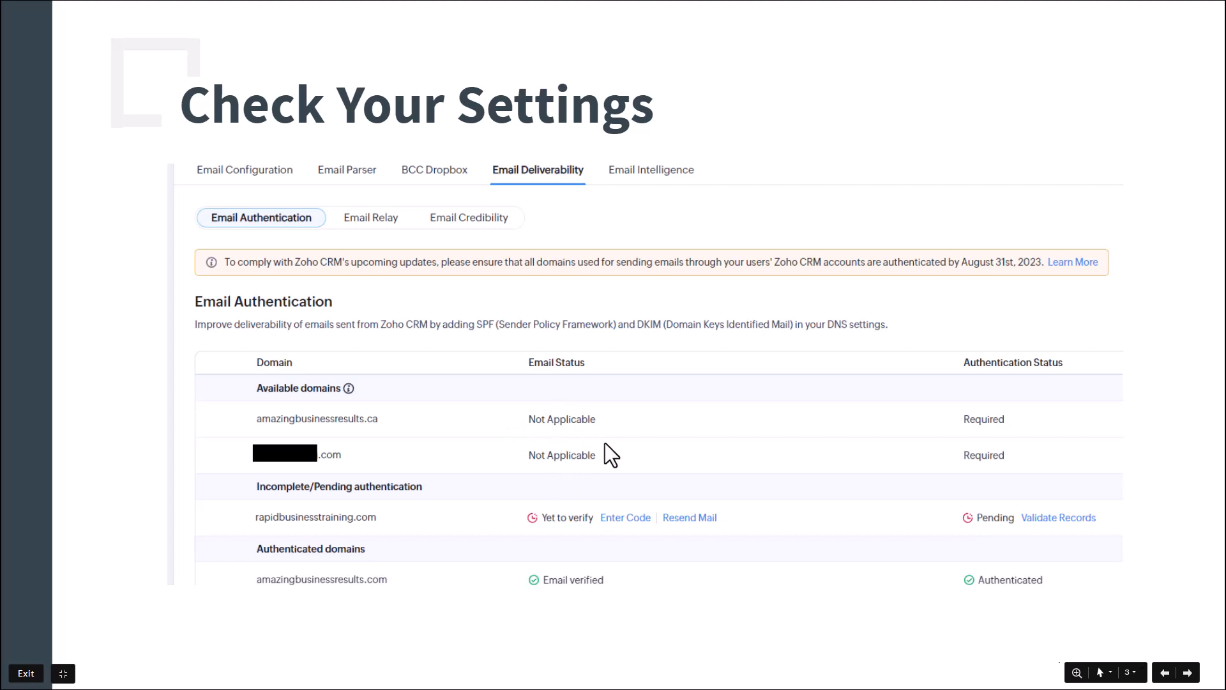
{"action": "mouse_move", "coordinate": [959, 436]}
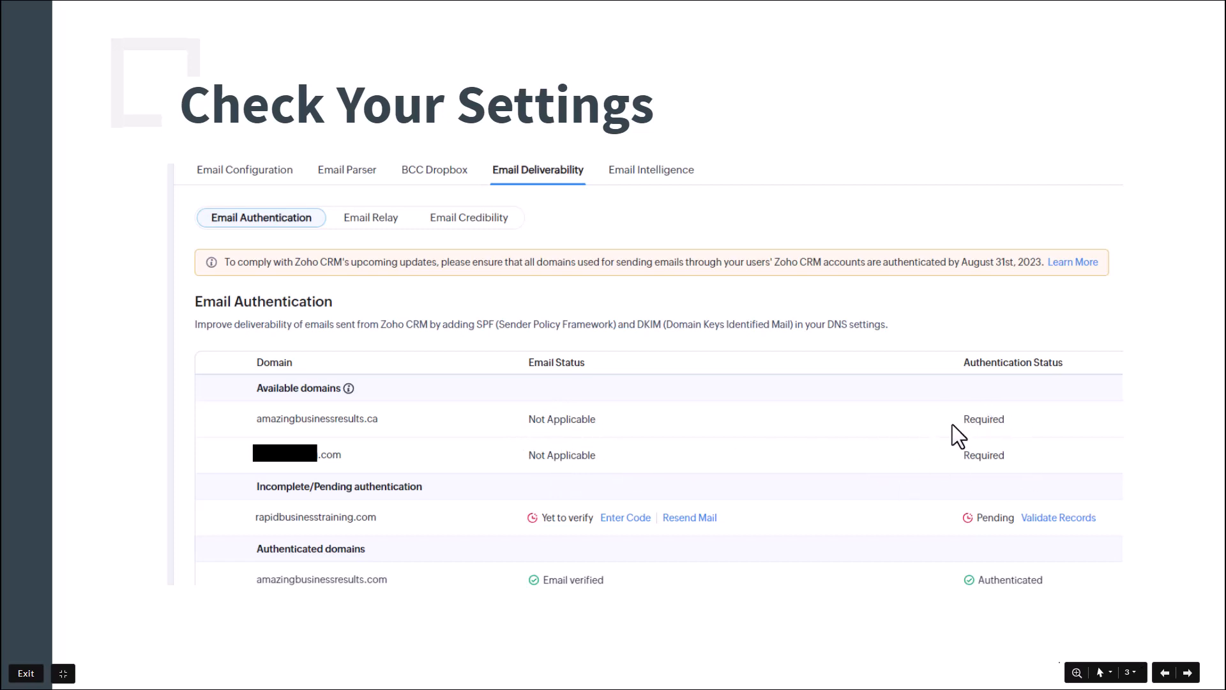
{"action": "mouse_move", "coordinate": [948, 432]}
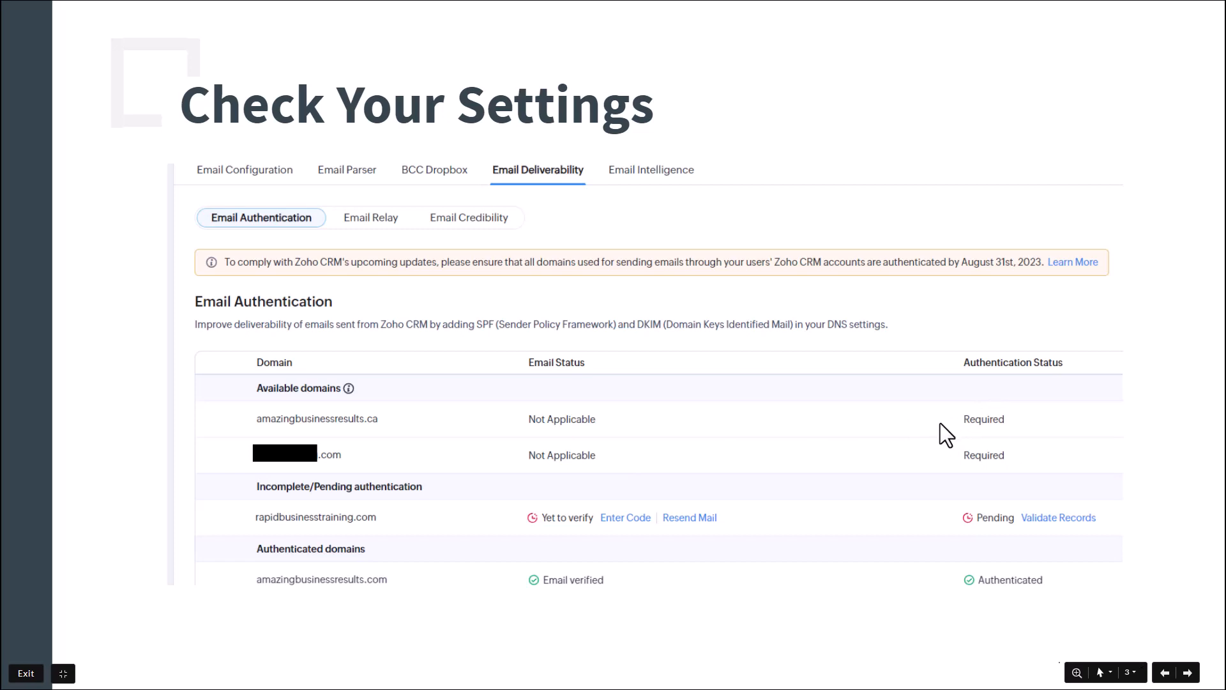
{"action": "mouse_move", "coordinate": [502, 494]}
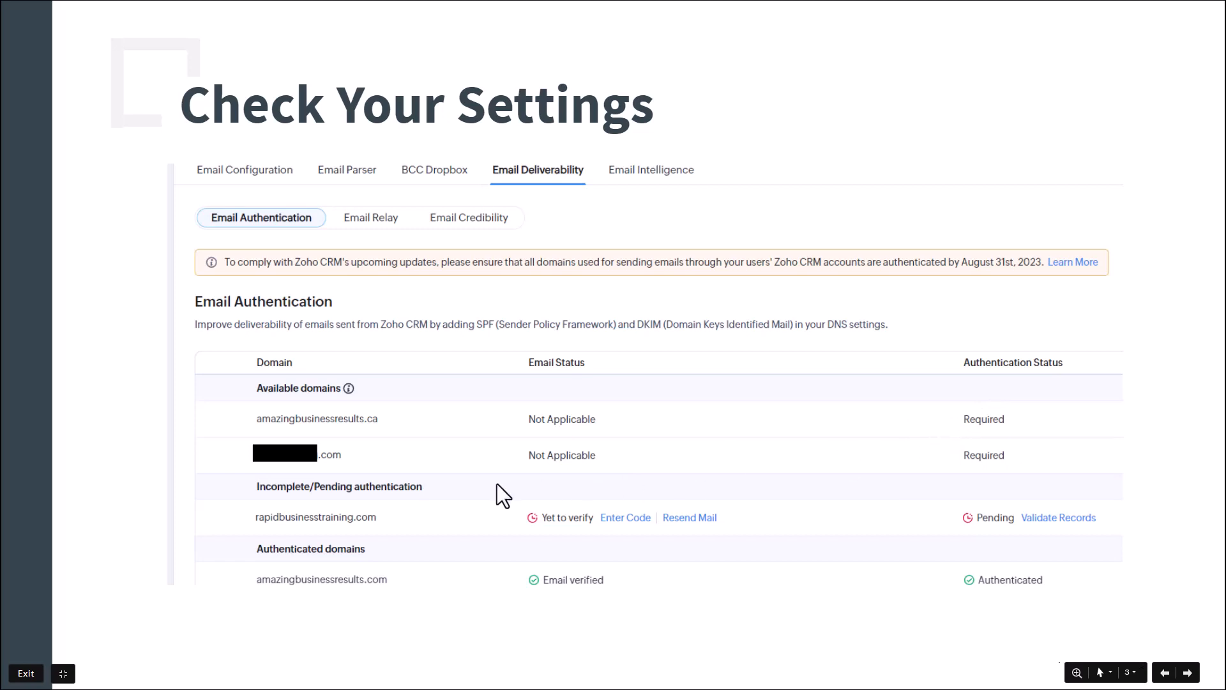
{"action": "mouse_move", "coordinate": [422, 523]}
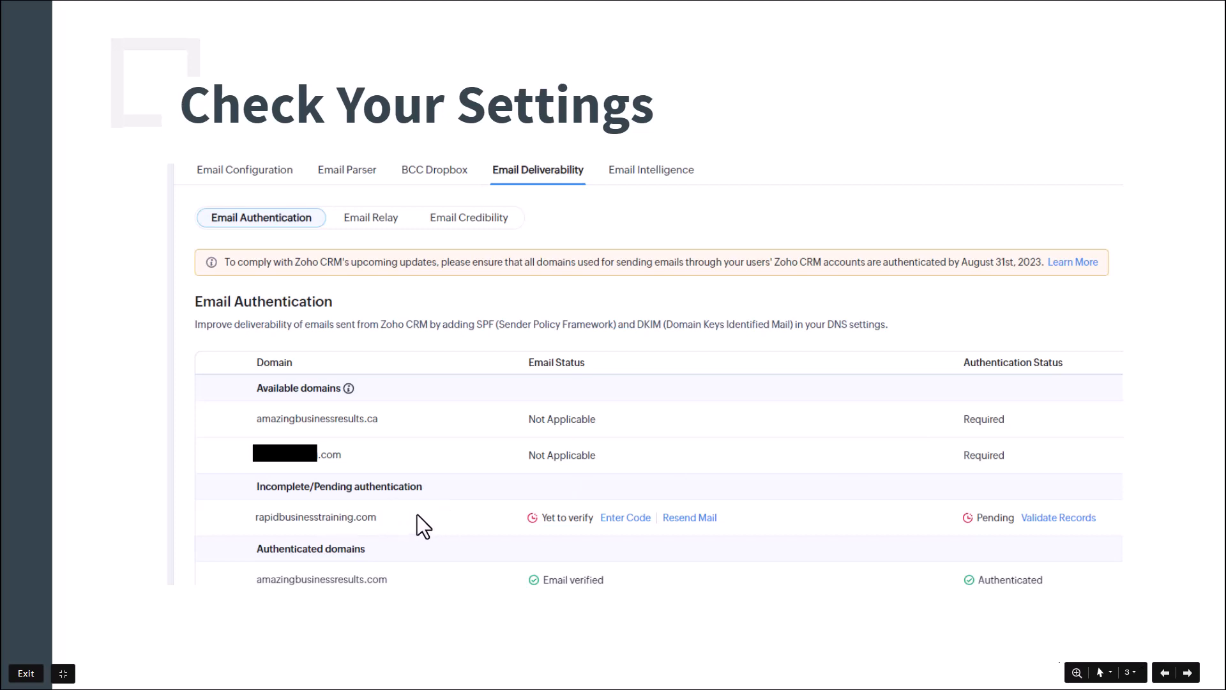
{"action": "mouse_move", "coordinate": [562, 544]}
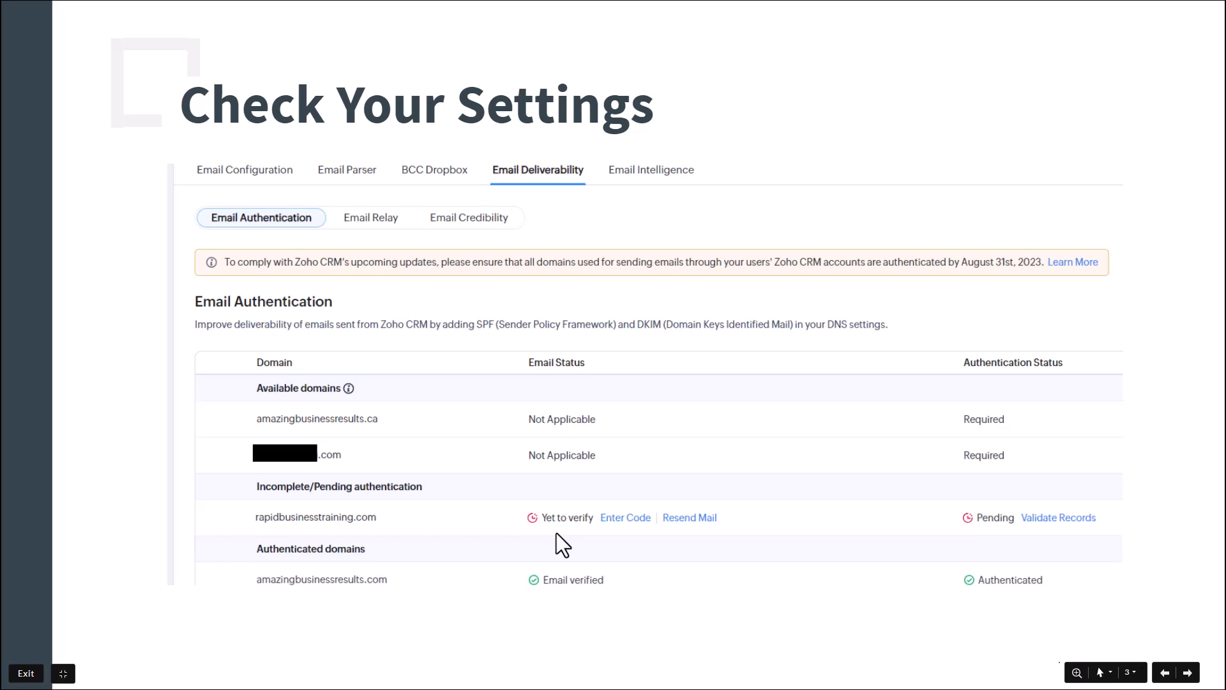
{"action": "mouse_move", "coordinate": [575, 535]}
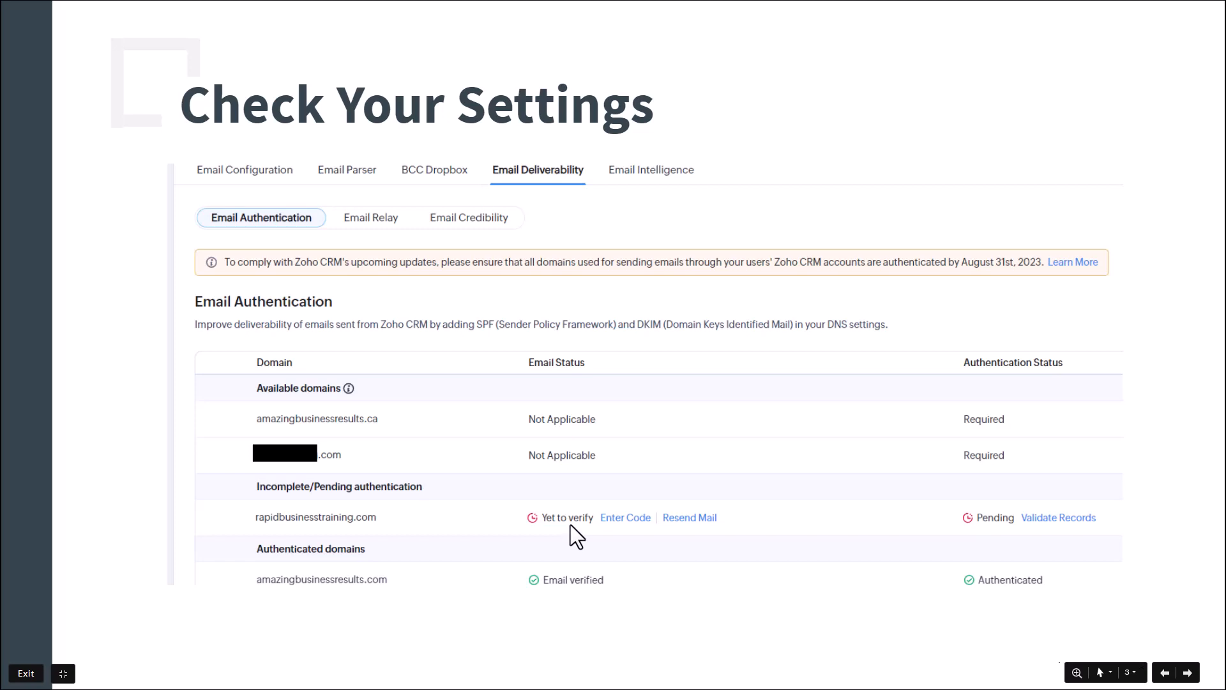
{"action": "mouse_move", "coordinate": [308, 522]}
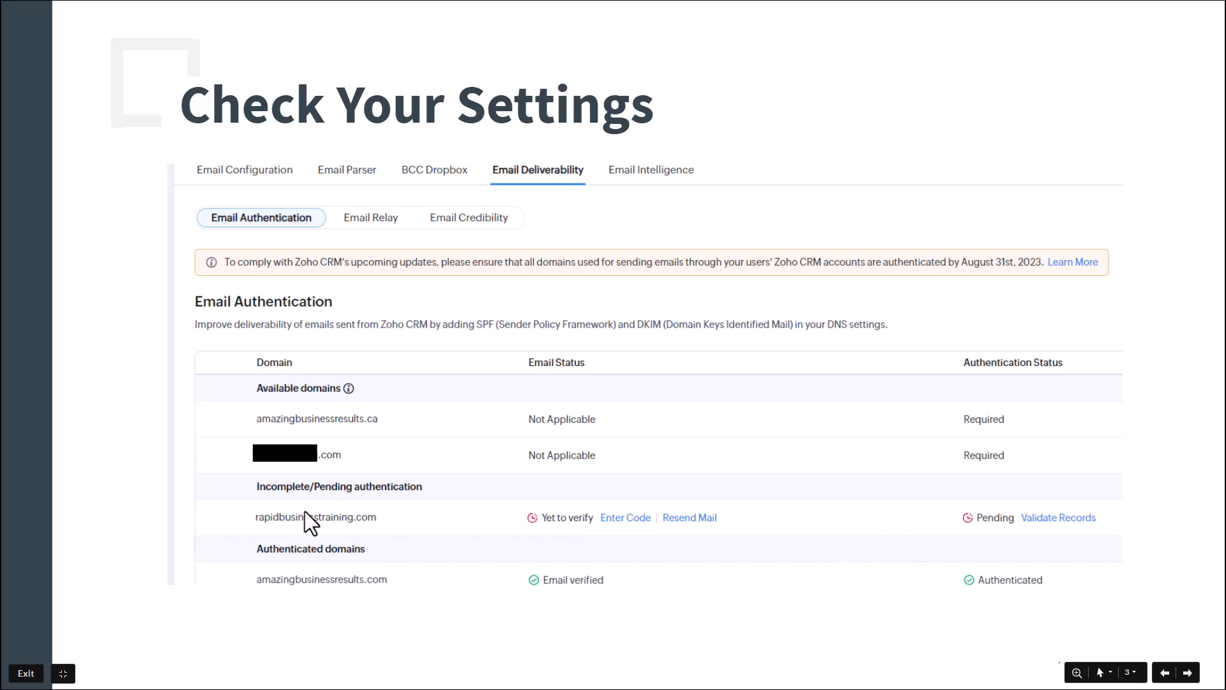
{"action": "mouse_move", "coordinate": [367, 593]}
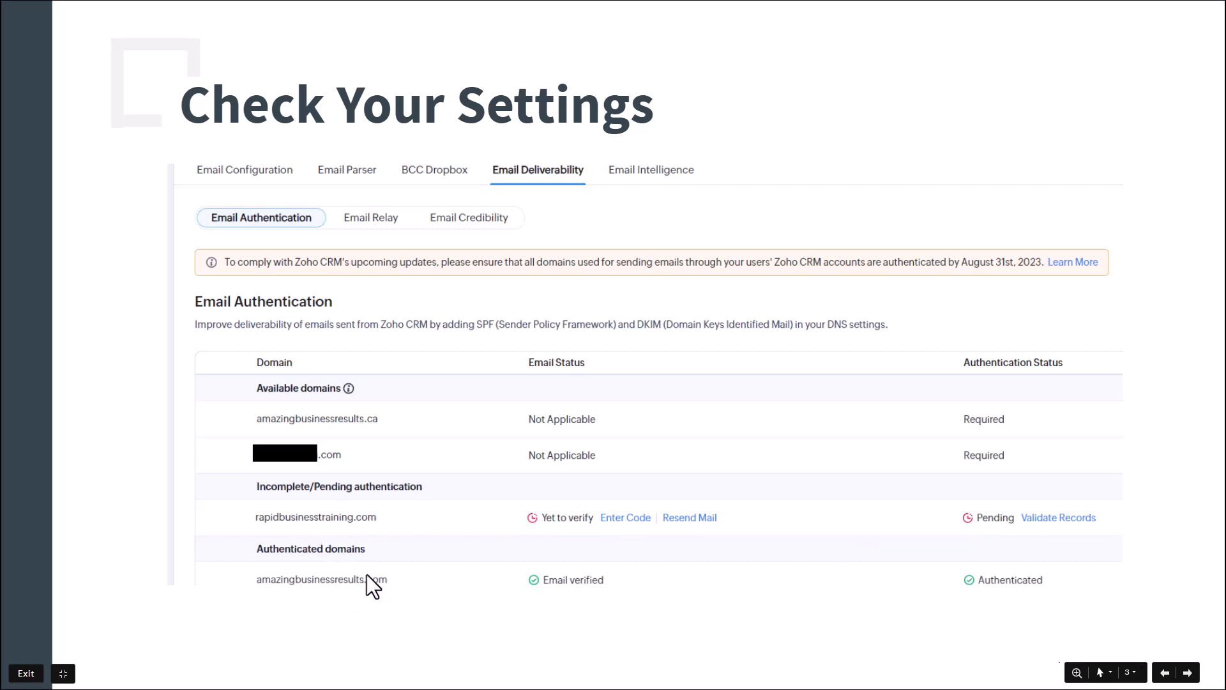
{"action": "mouse_move", "coordinate": [578, 606]}
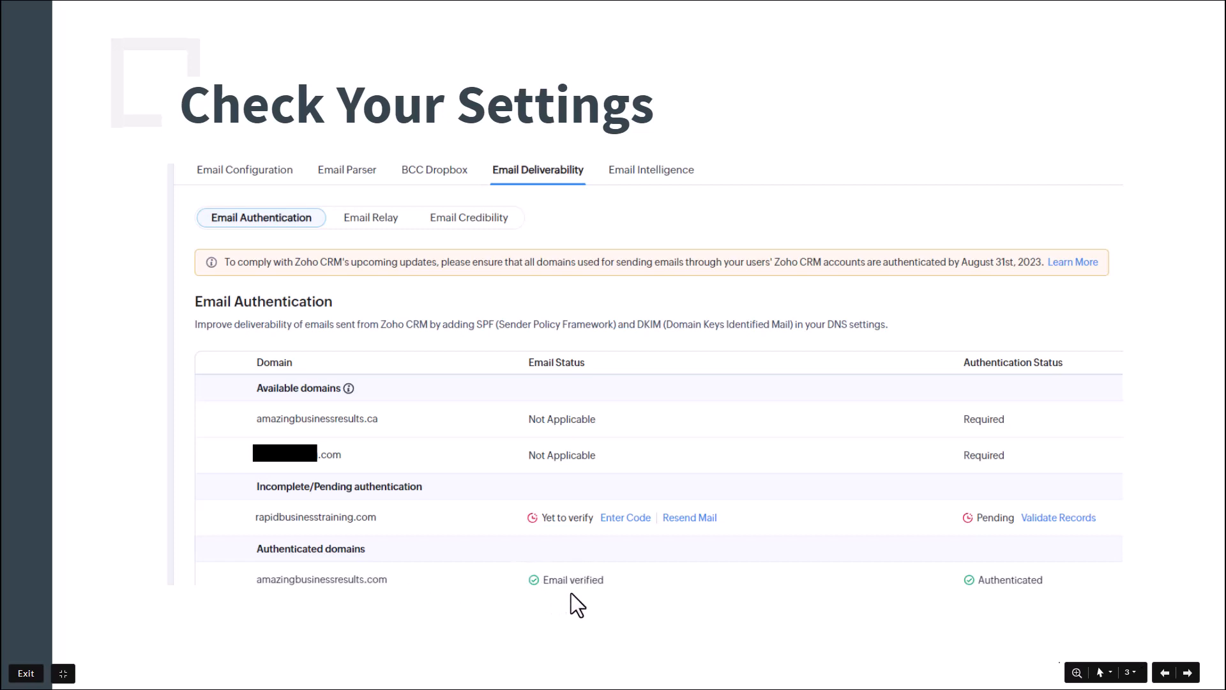
{"action": "mouse_move", "coordinate": [593, 595]}
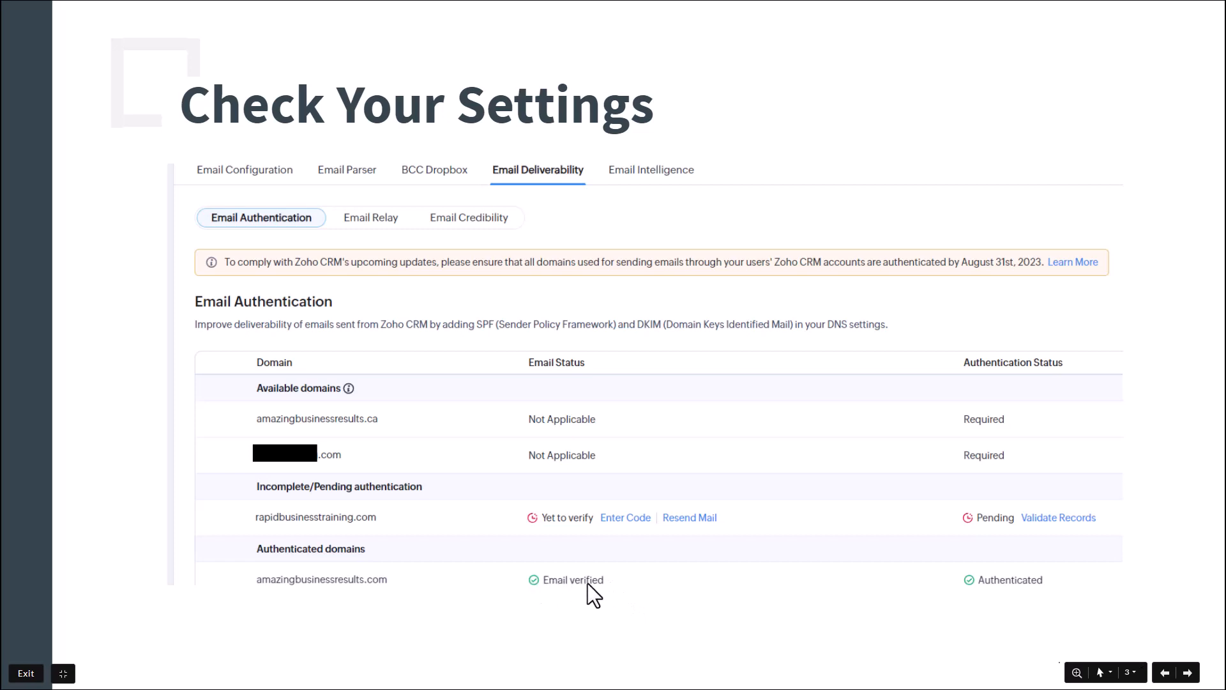
{"action": "mouse_move", "coordinate": [975, 596]}
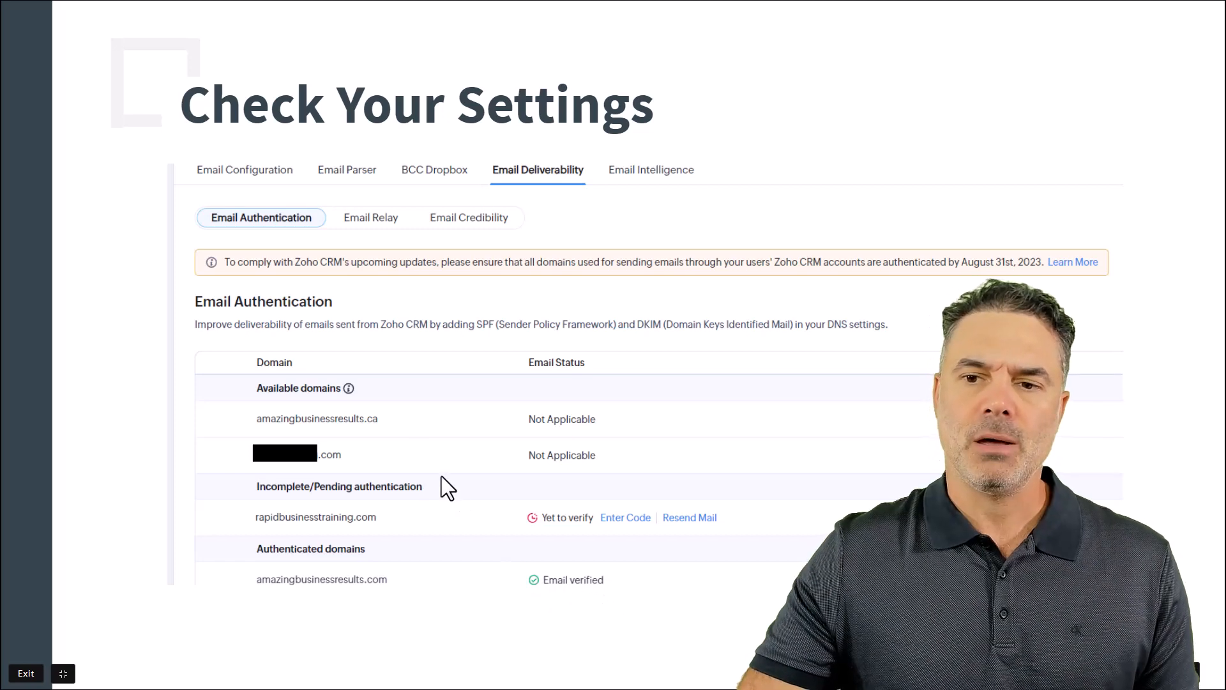
{"action": "mouse_move", "coordinate": [323, 427]}
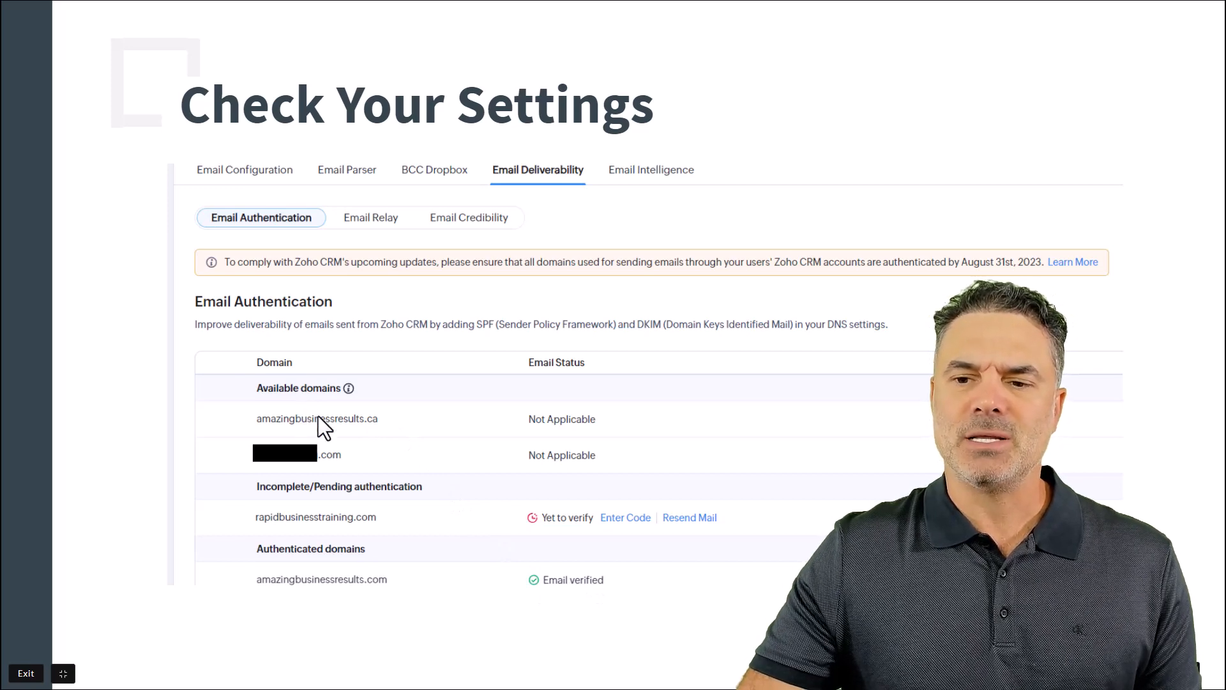
{"action": "mouse_move", "coordinate": [360, 530]}
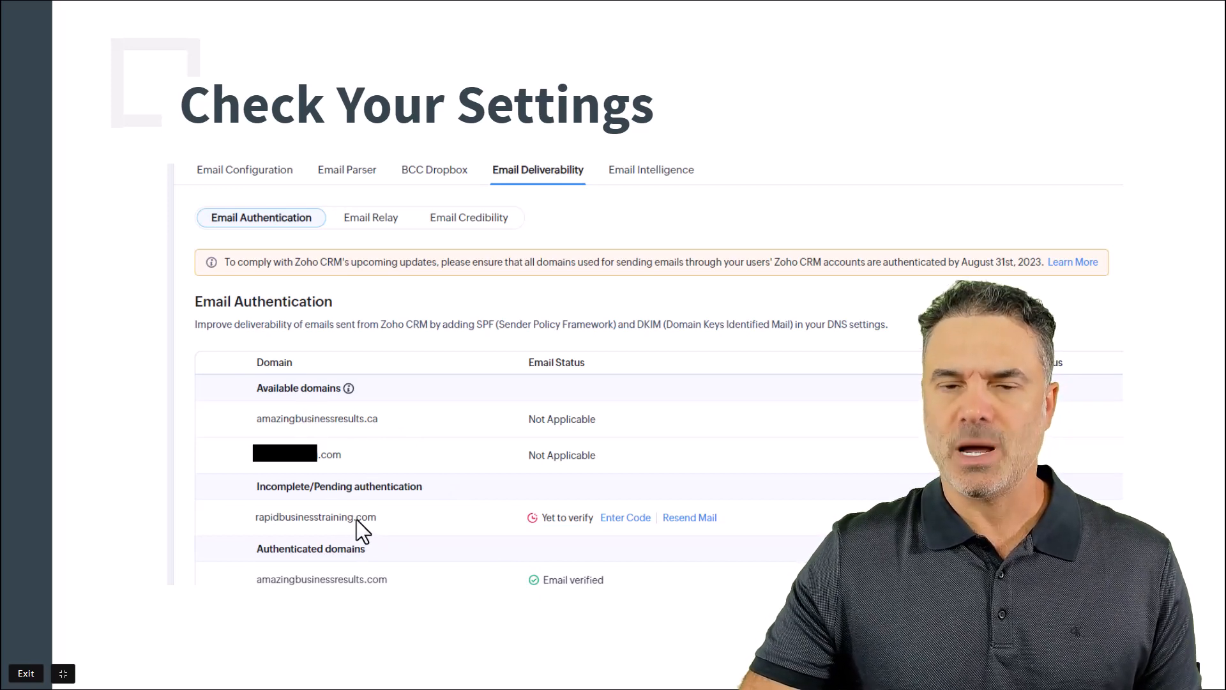
{"action": "mouse_move", "coordinate": [313, 499]}
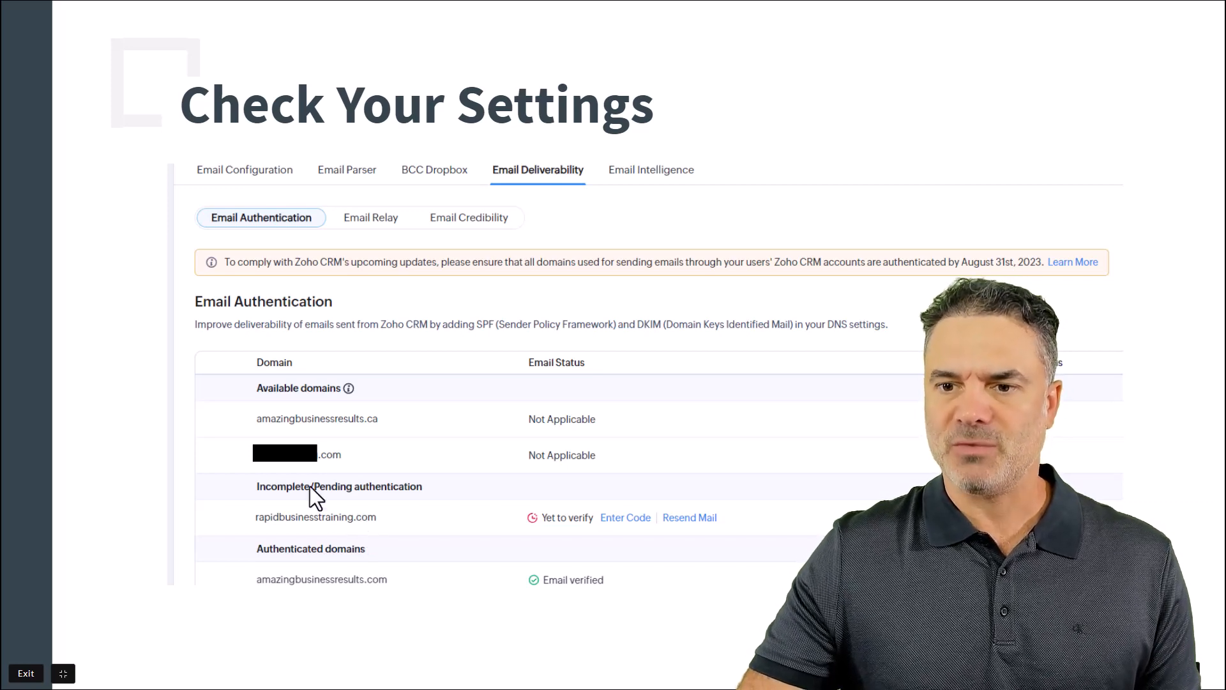
{"action": "mouse_move", "coordinate": [376, 439]}
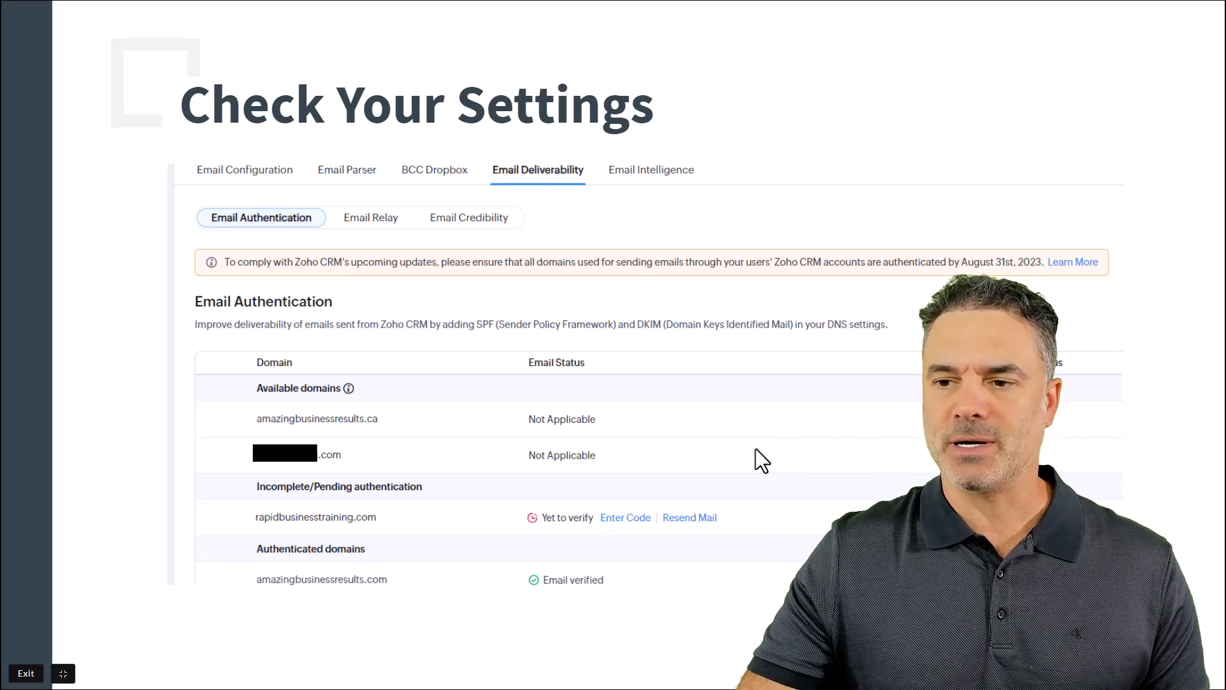
{"action": "mouse_move", "coordinate": [340, 461]}
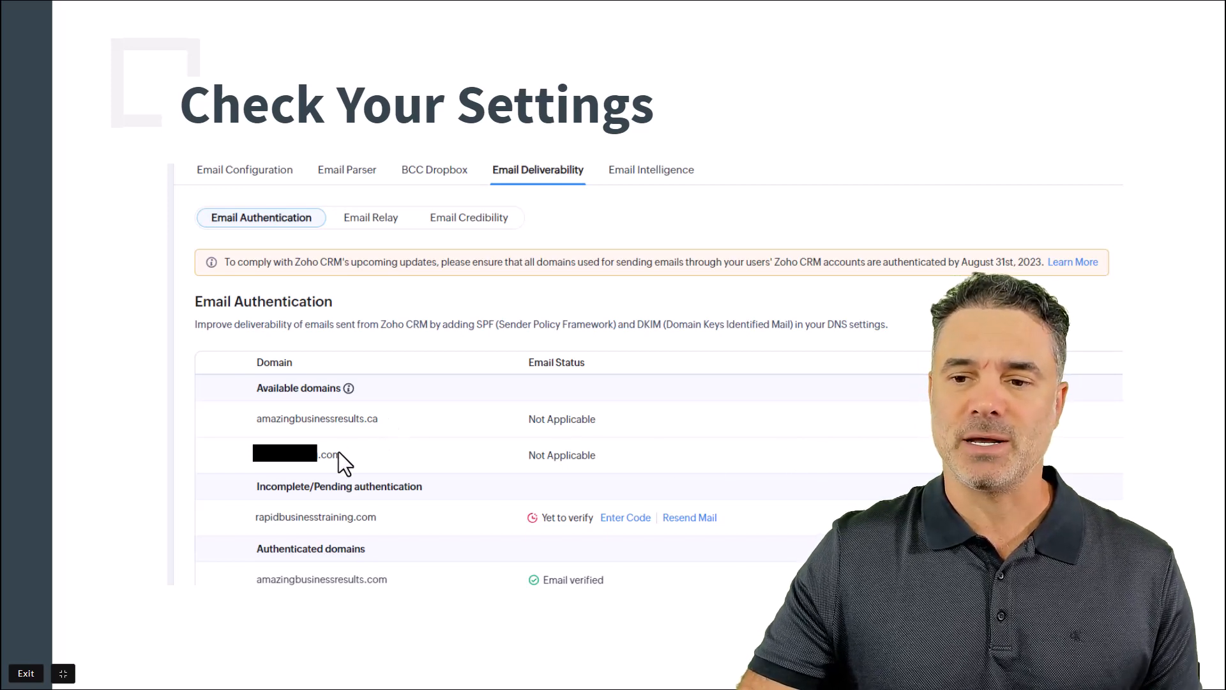
{"action": "mouse_move", "coordinate": [577, 460]}
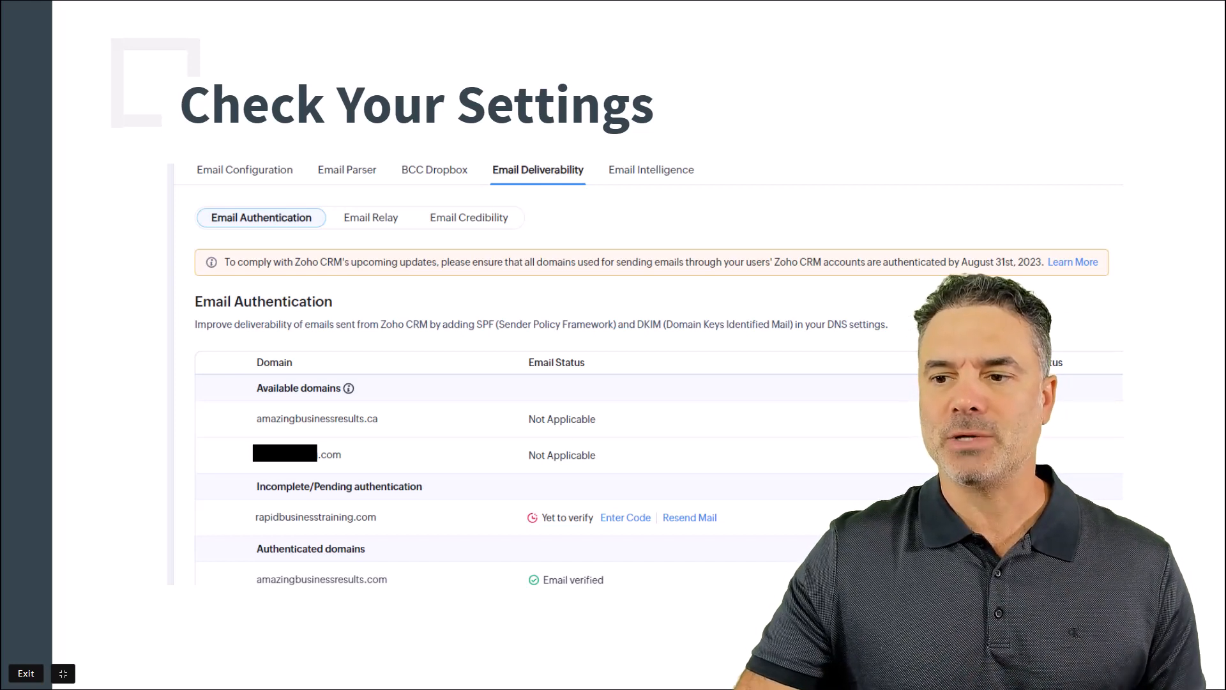
{"action": "mouse_move", "coordinate": [333, 533]}
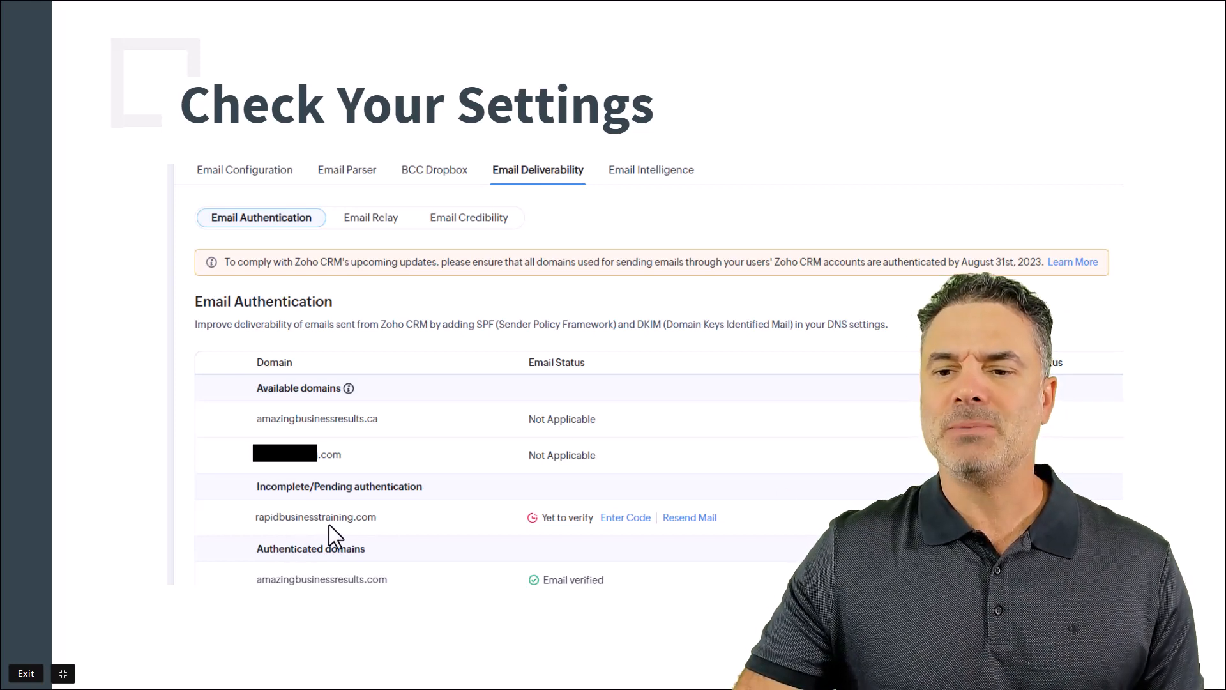
{"action": "mouse_move", "coordinate": [414, 534]}
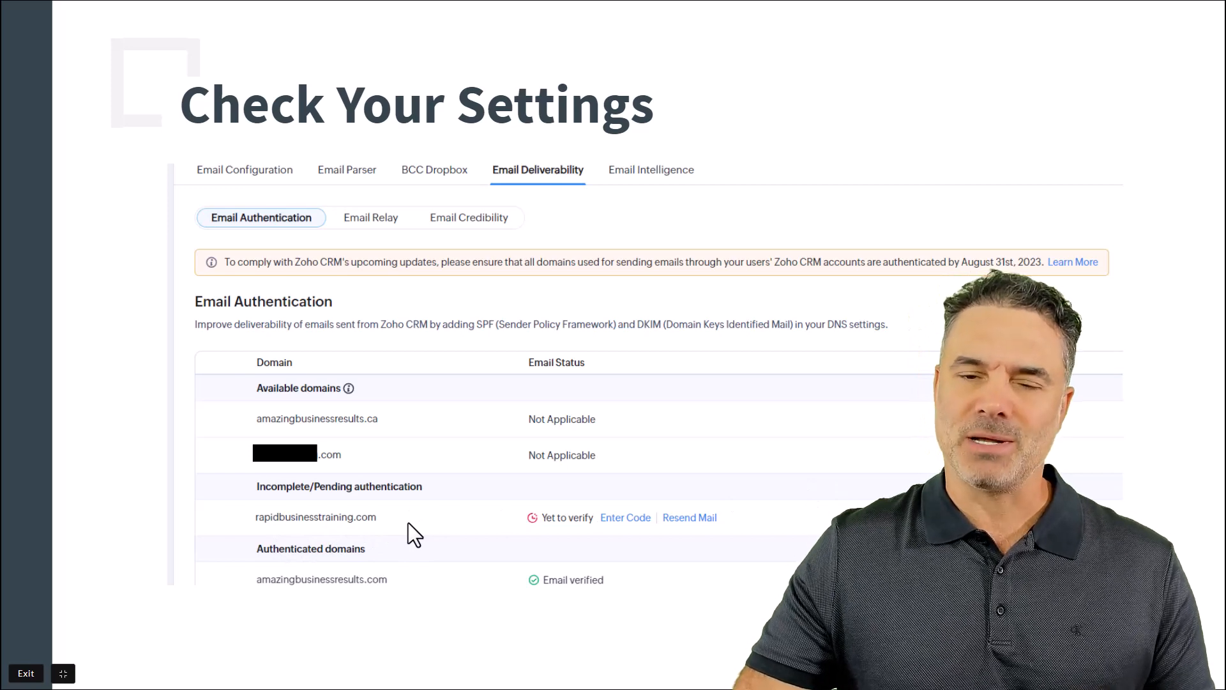
{"action": "mouse_move", "coordinate": [484, 524]}
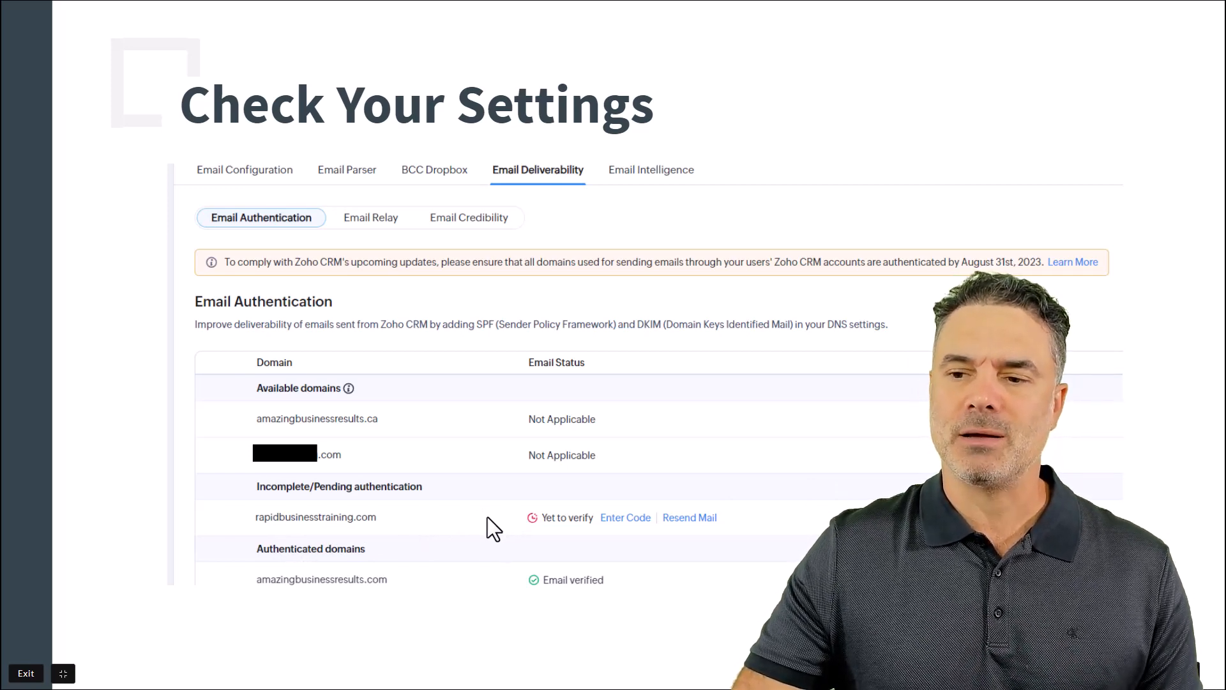
{"action": "mouse_move", "coordinate": [457, 542]}
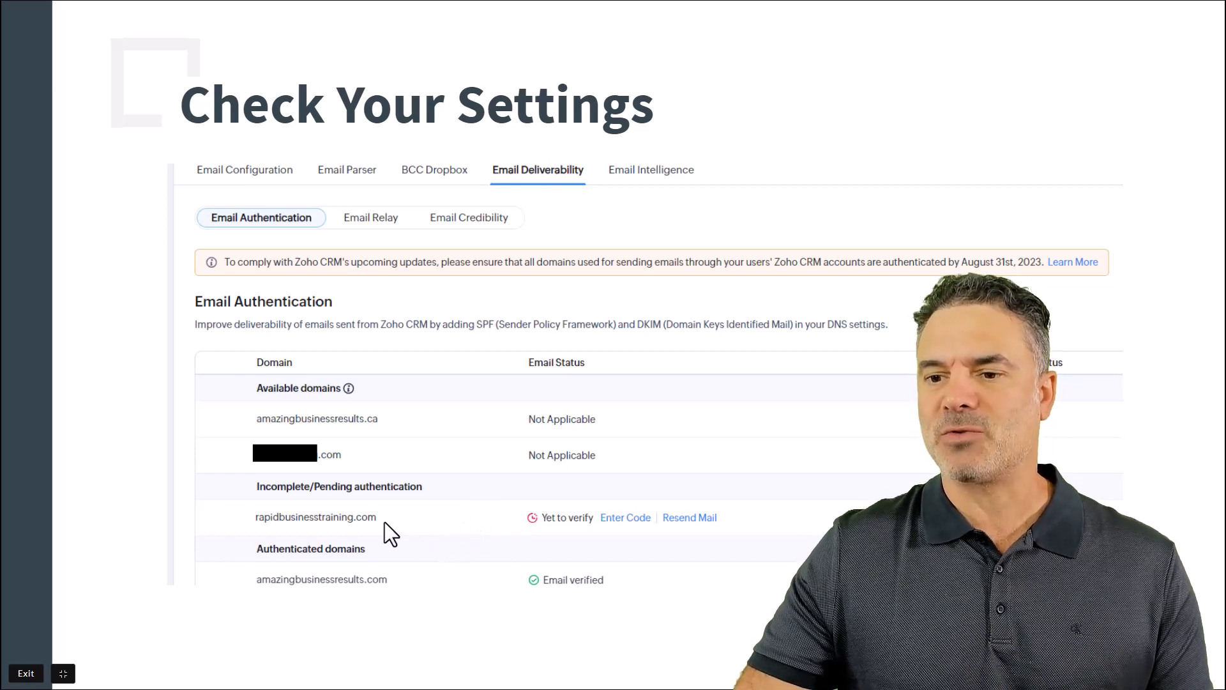
{"action": "mouse_move", "coordinate": [697, 547]}
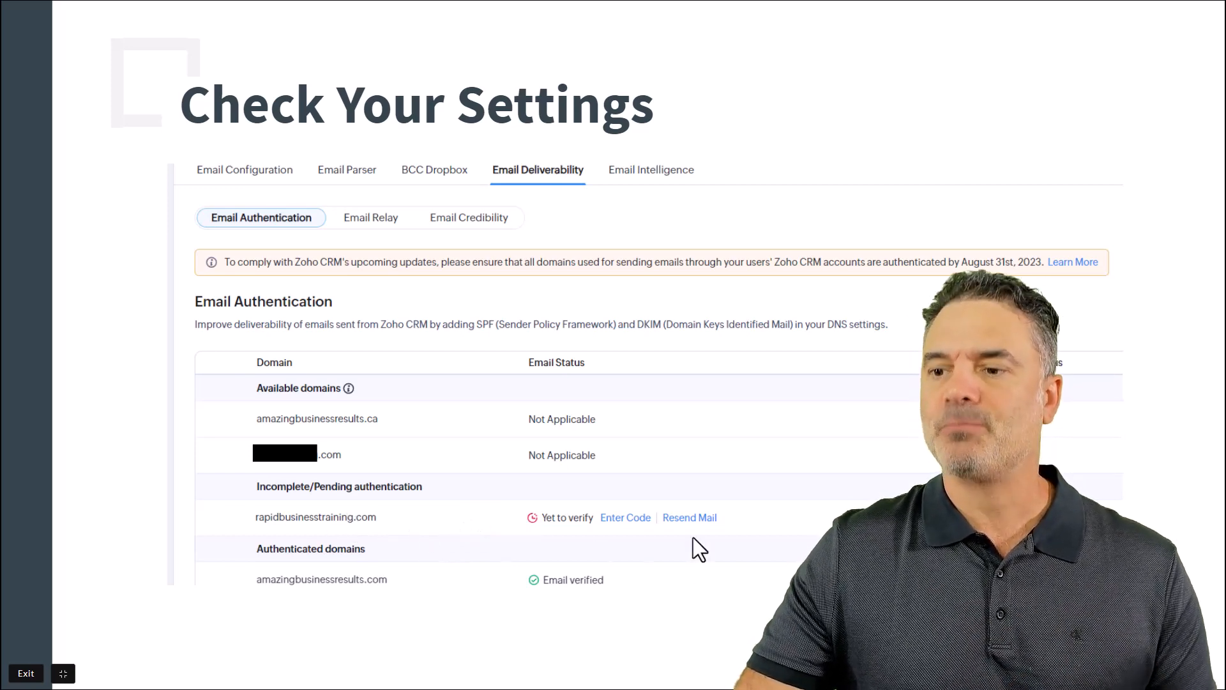
{"action": "mouse_move", "coordinate": [696, 540]}
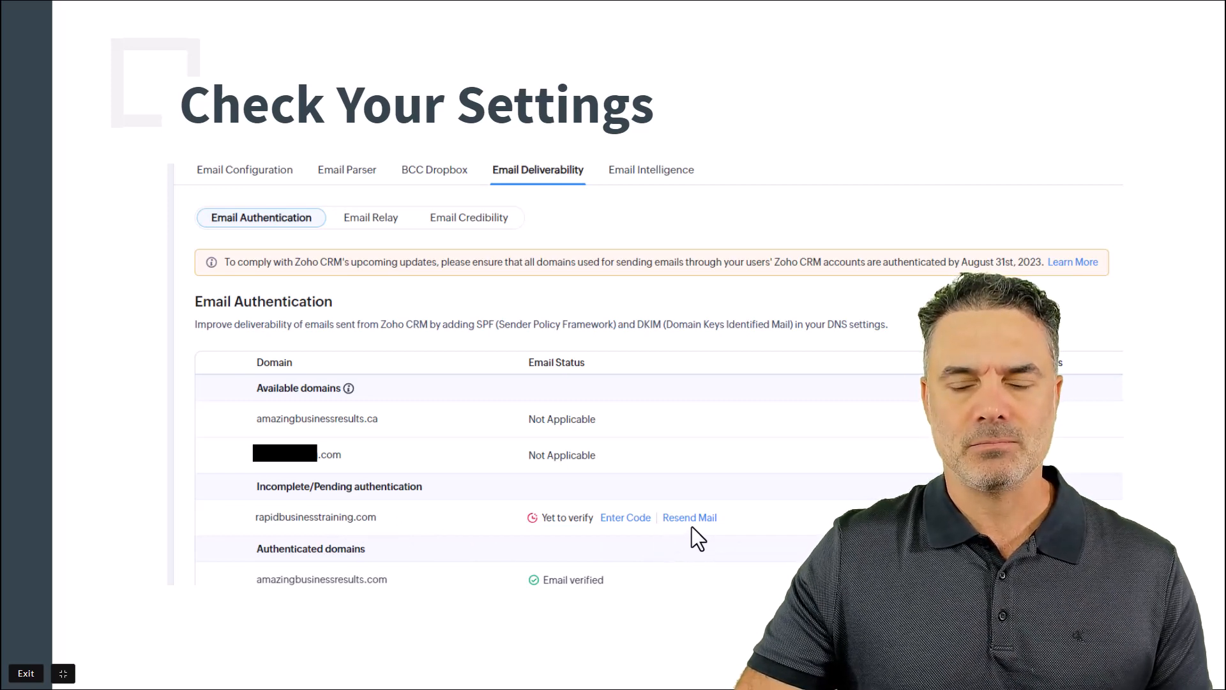
{"action": "mouse_move", "coordinate": [380, 596]}
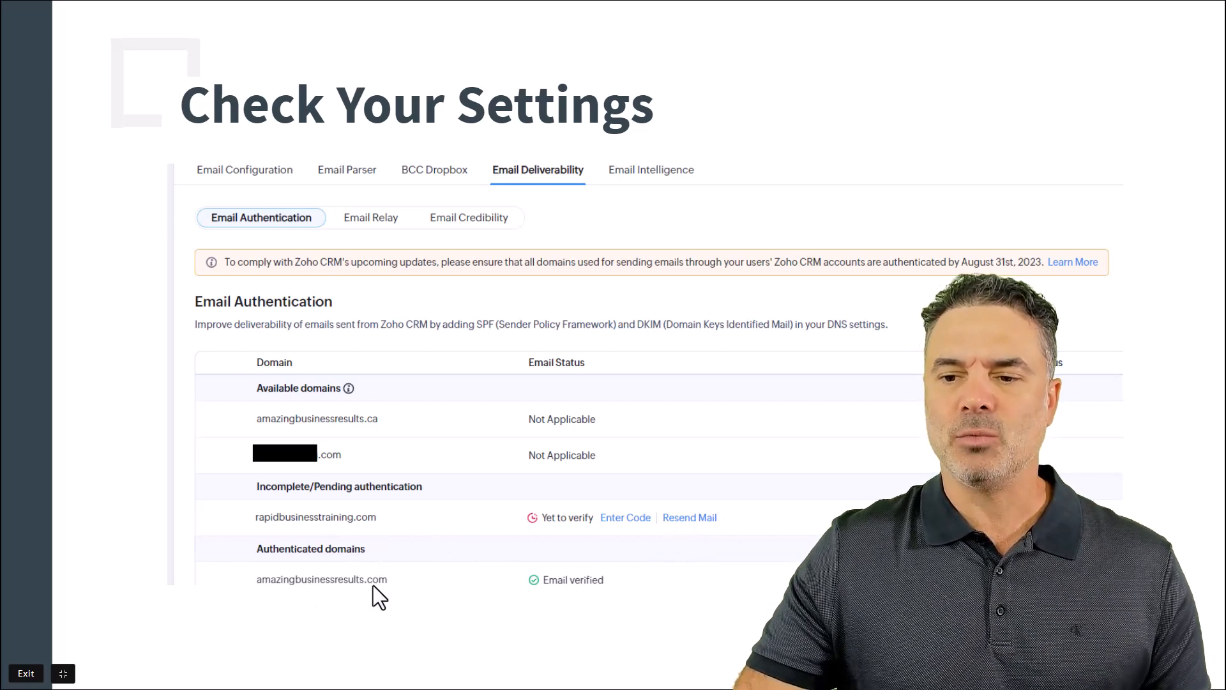
{"action": "mouse_move", "coordinate": [435, 596]}
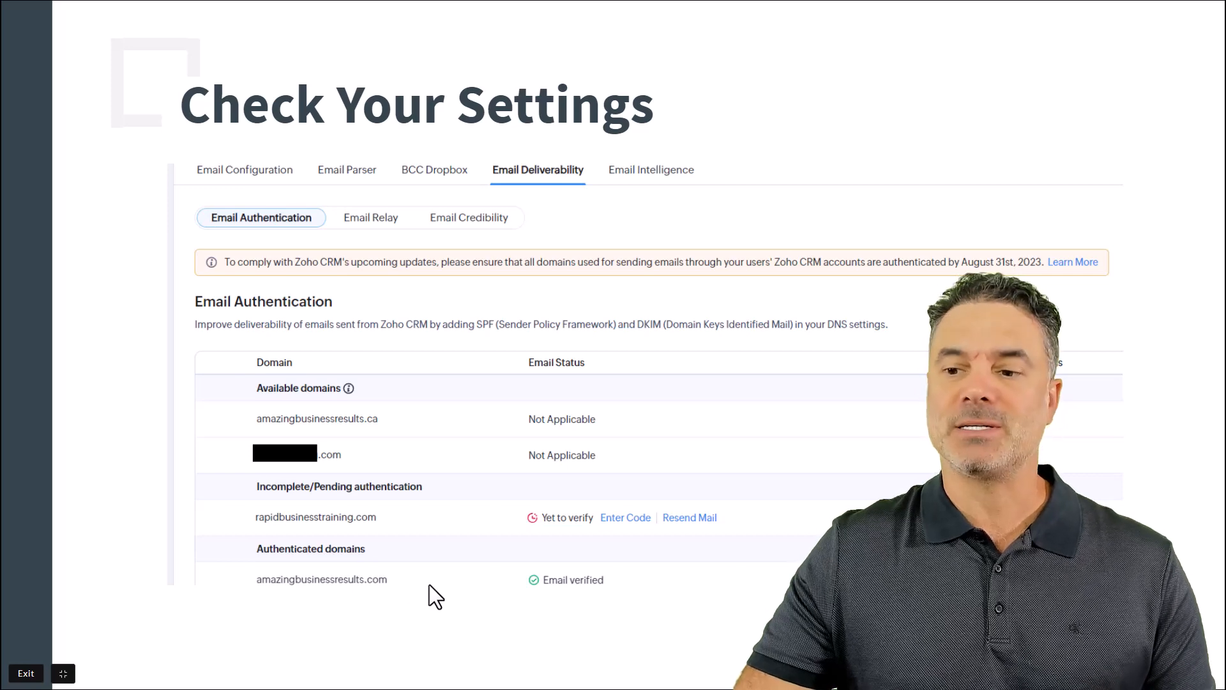
{"action": "mouse_move", "coordinate": [380, 581]}
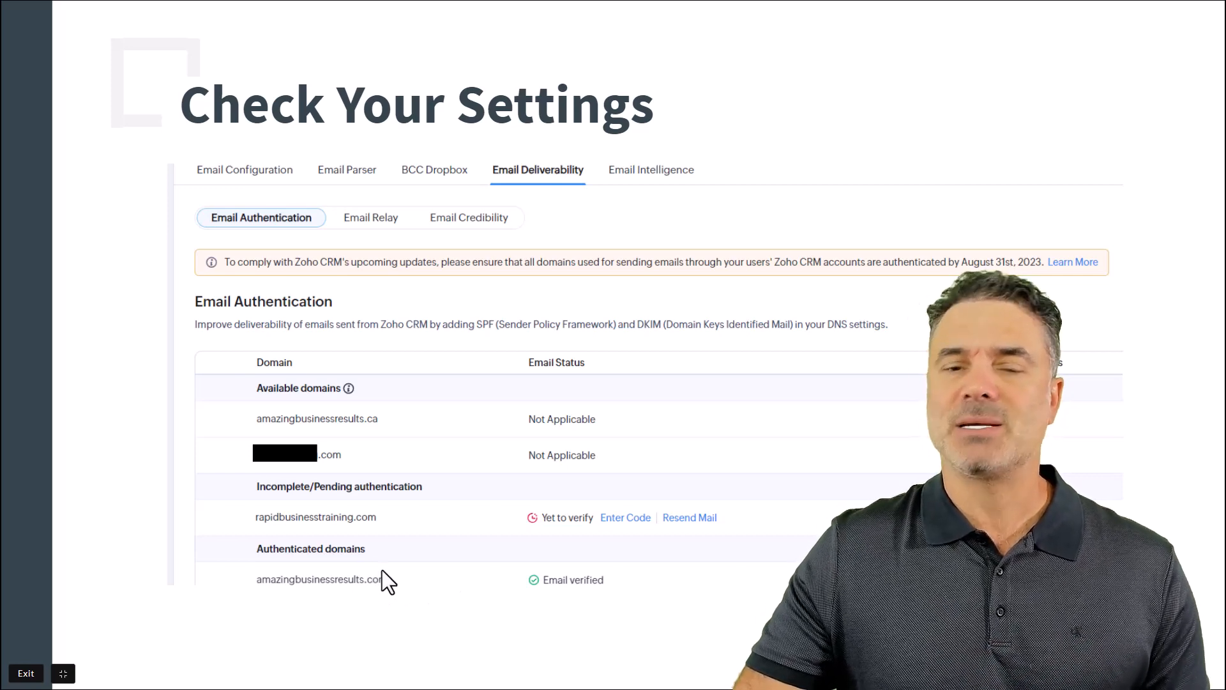
{"action": "mouse_move", "coordinate": [516, 592]}
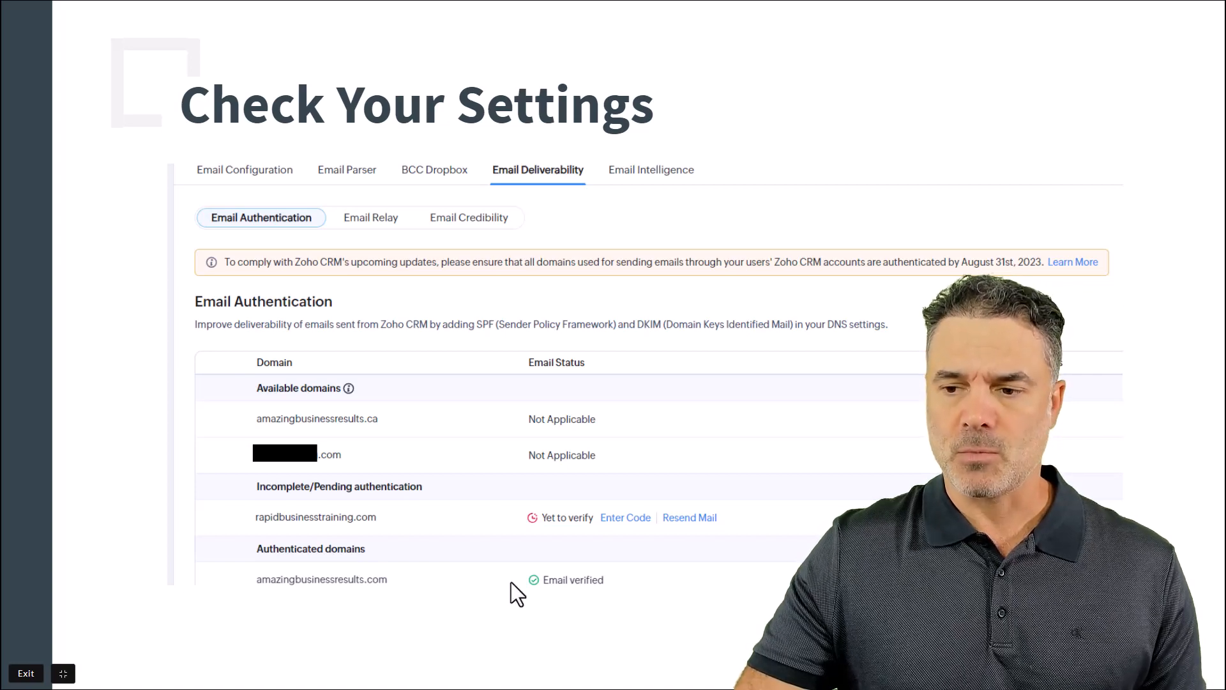
{"action": "mouse_move", "coordinate": [488, 562]}
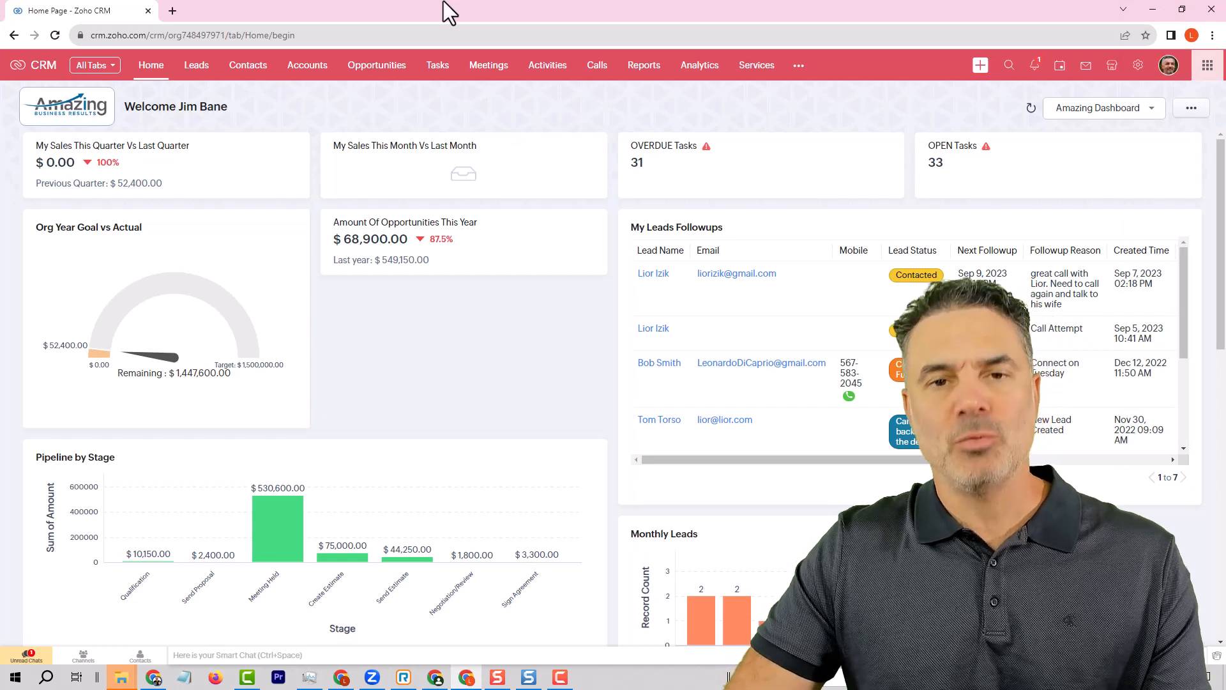
{"action": "mouse_move", "coordinate": [460, 24]}
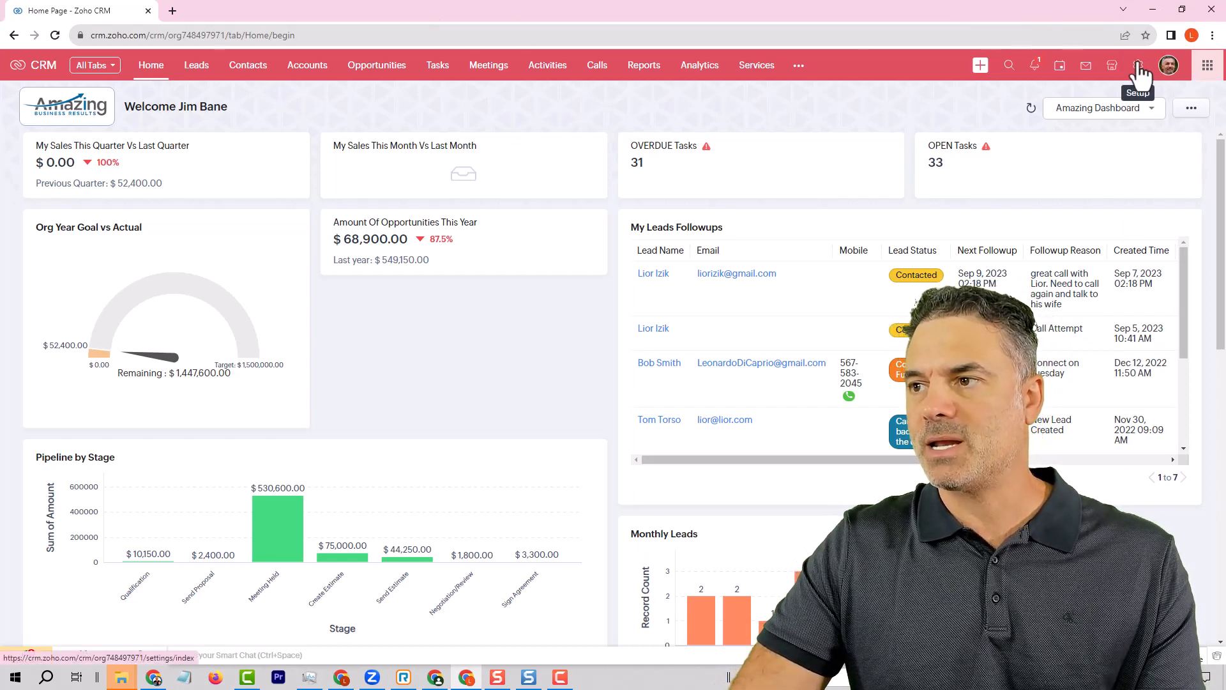
Go to Setup > Email > Email Deliverability to view domain authentication statuses
{"action": "left_click", "coordinate": [1138, 65]}
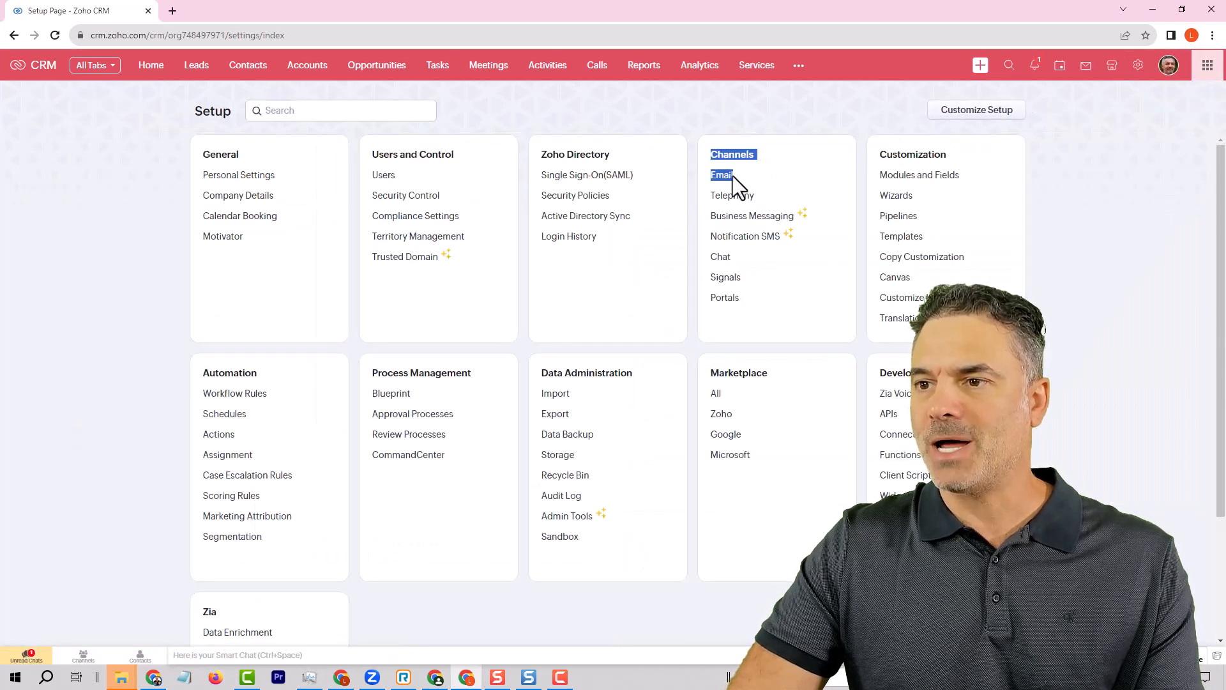
{"action": "left_click", "coordinate": [720, 175]}
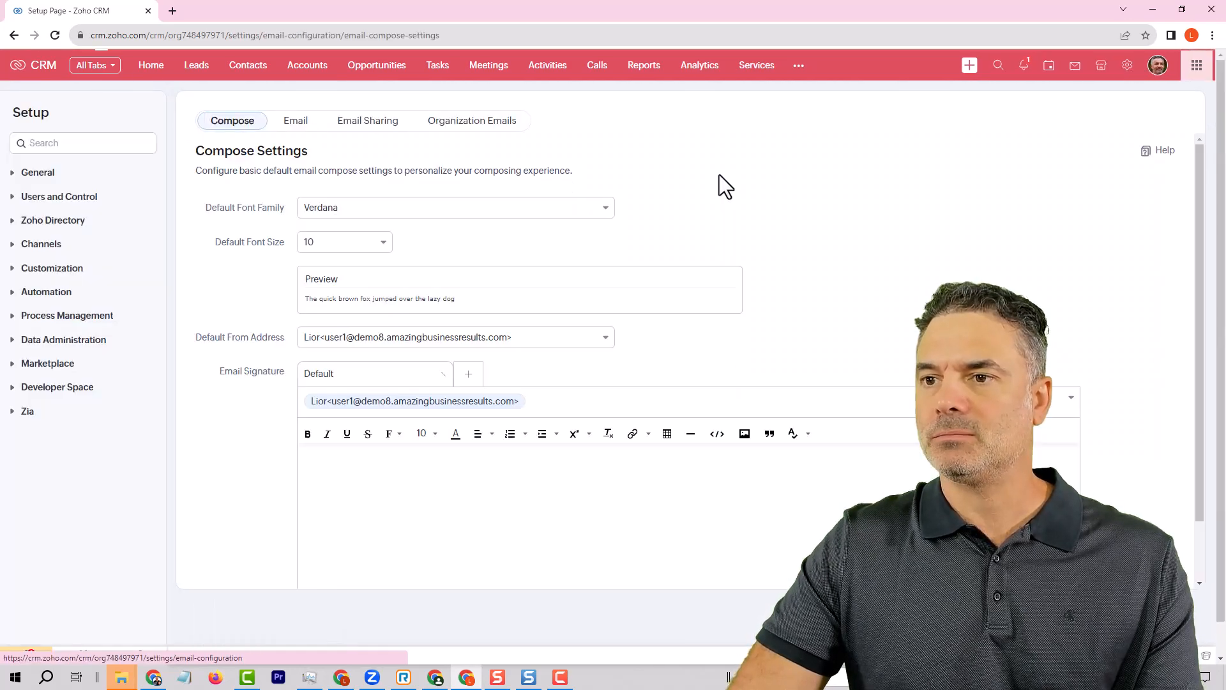
{"action": "left_click", "coordinate": [41, 243]}
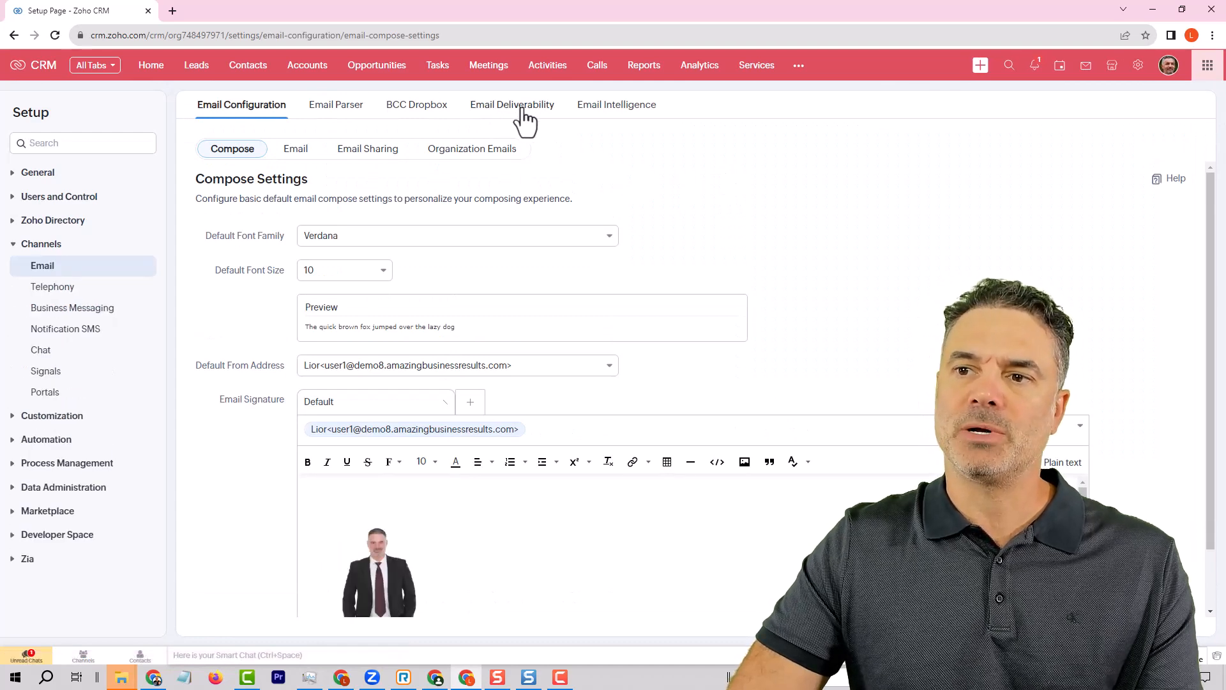
{"action": "left_click", "coordinate": [512, 104]}
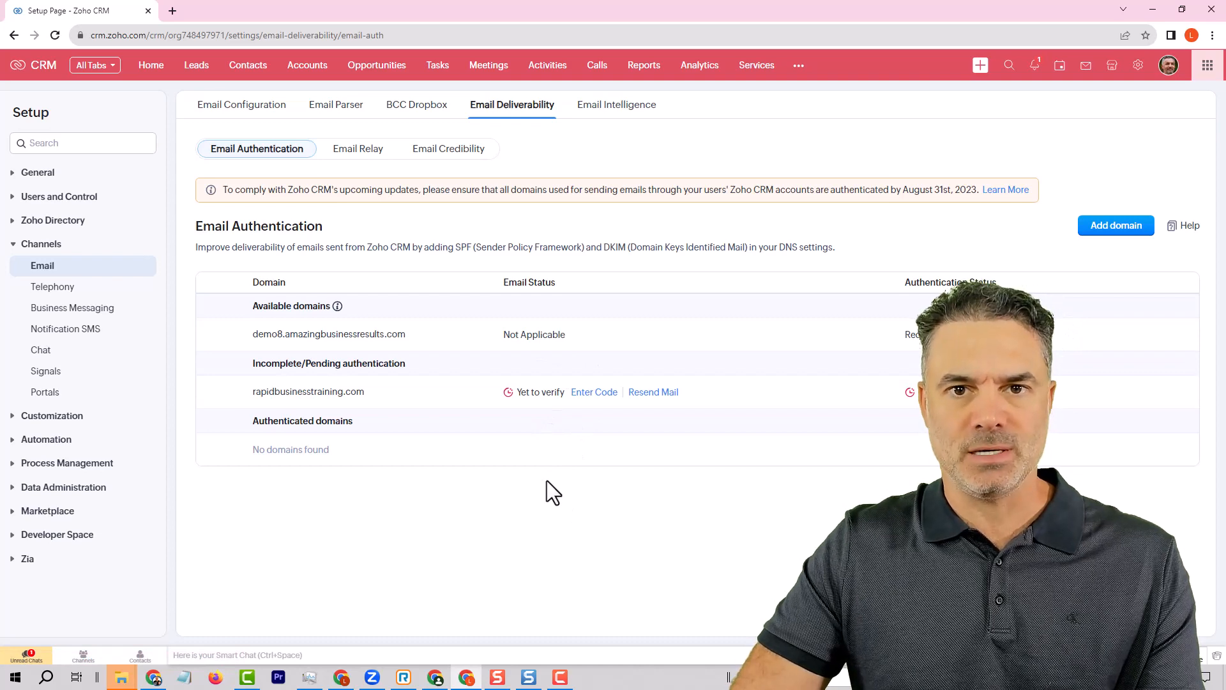
{"action": "mouse_move", "coordinate": [551, 429]}
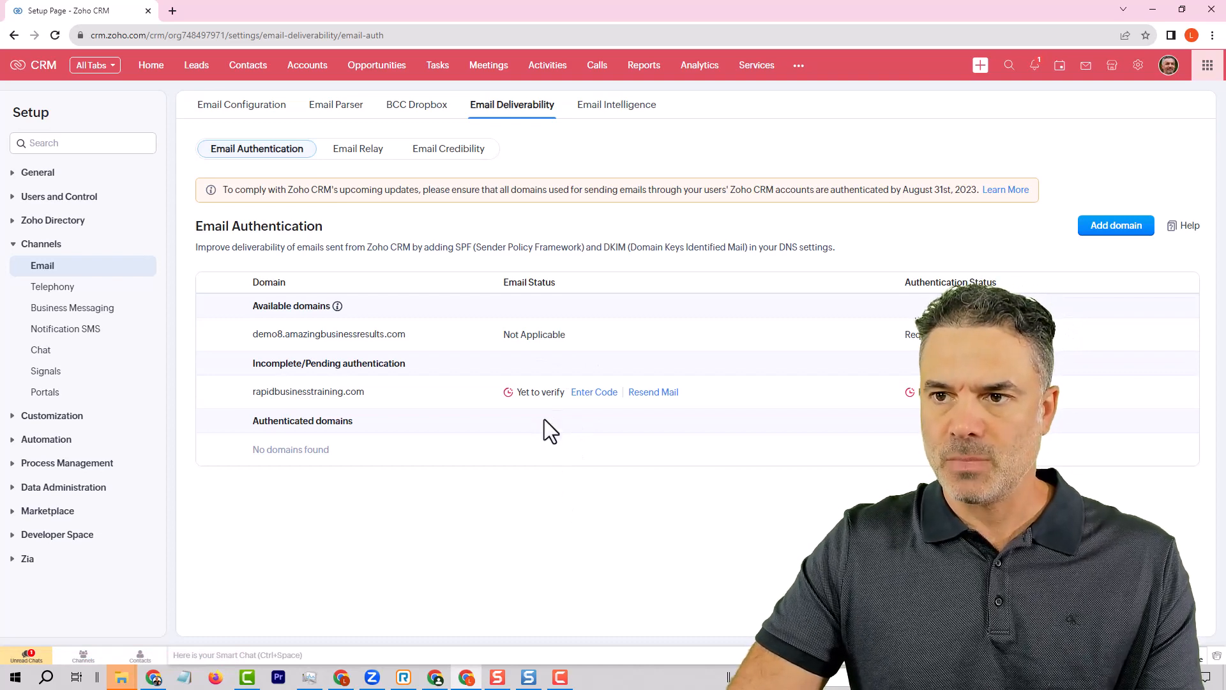
{"action": "mouse_move", "coordinate": [551, 169]}
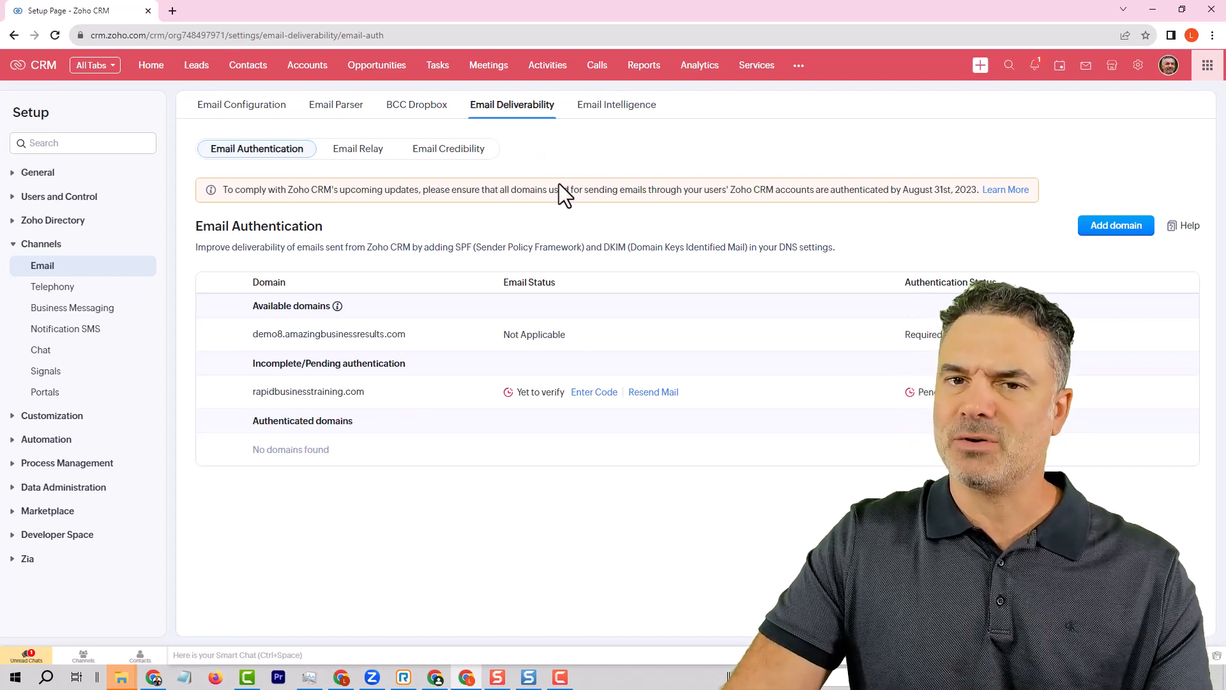
Switch to the Email Relay sub-tab showing no relay servers and the New Server button
{"action": "left_click", "coordinate": [357, 149]}
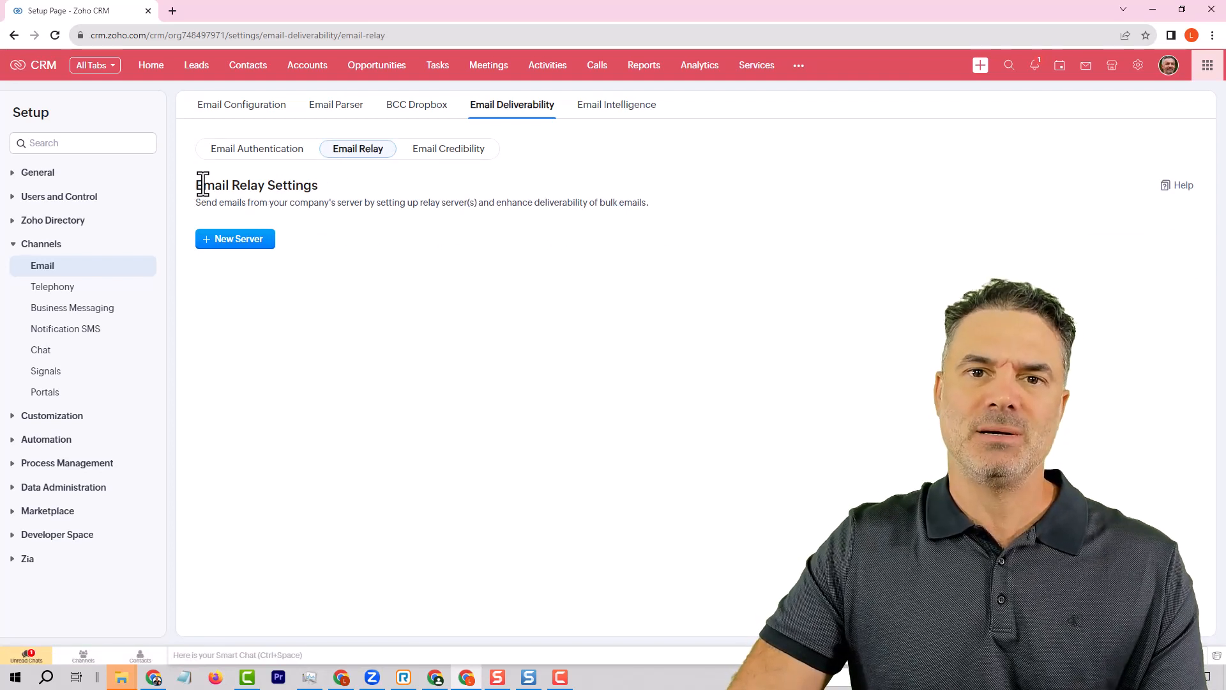
{"action": "mouse_move", "coordinate": [348, 194]}
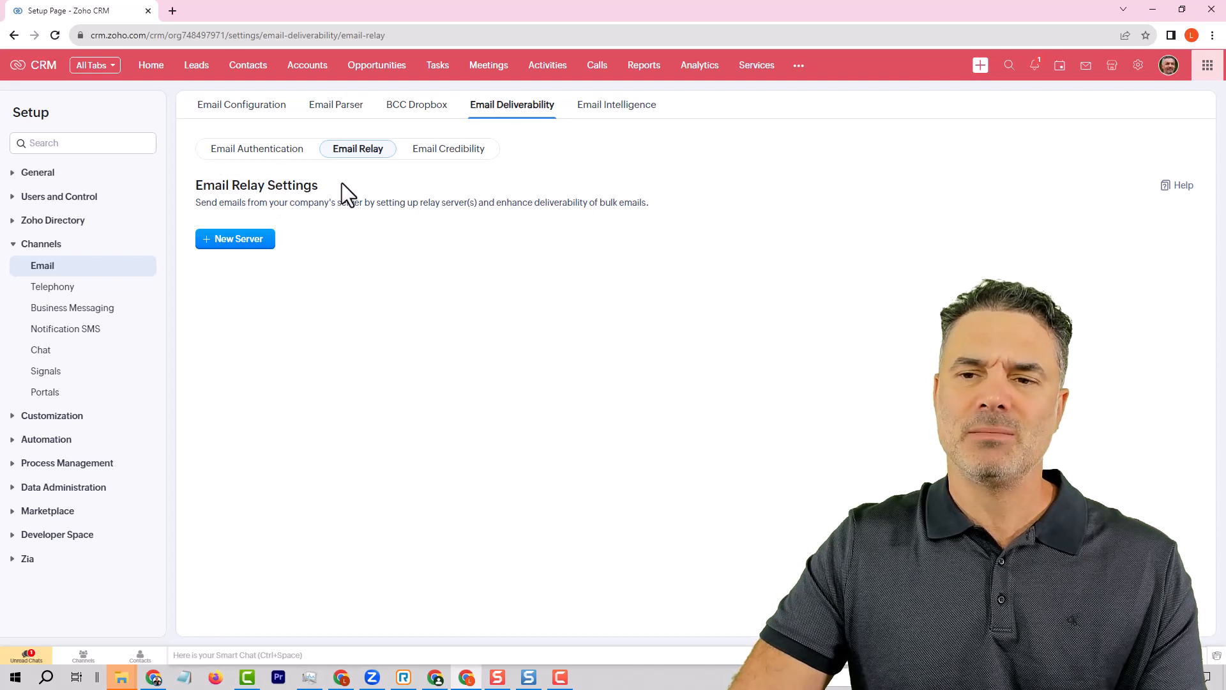
{"action": "mouse_move", "coordinate": [272, 206]}
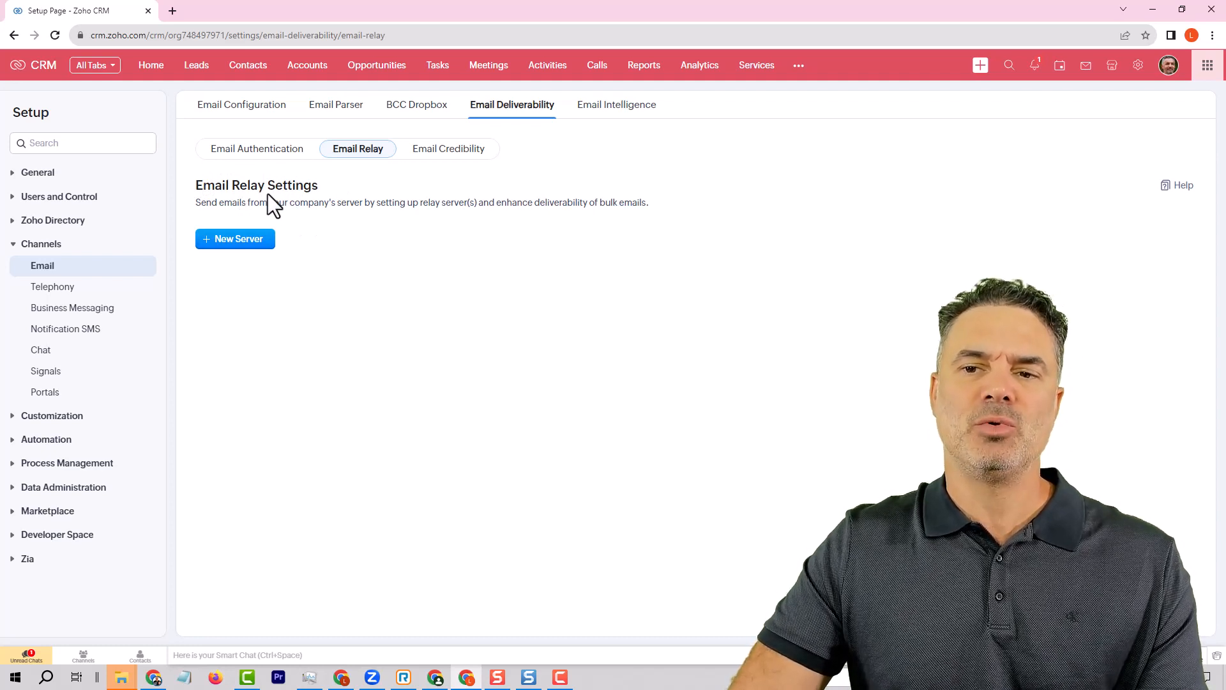
{"action": "mouse_move", "coordinate": [358, 148]}
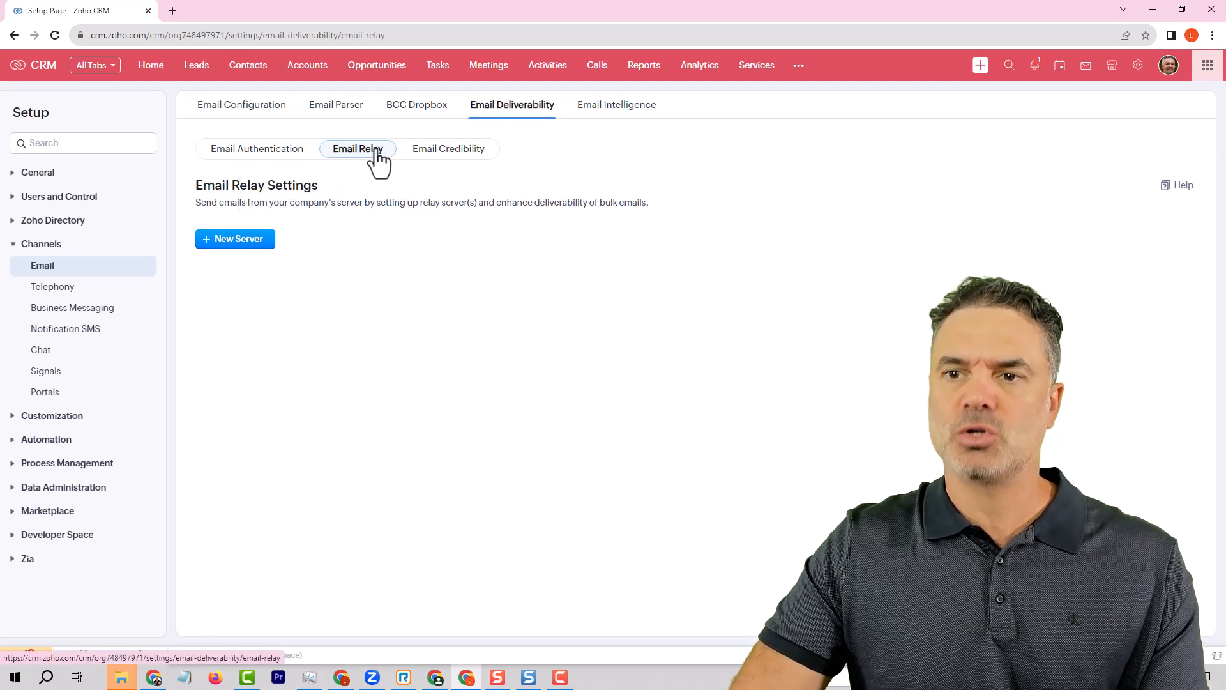